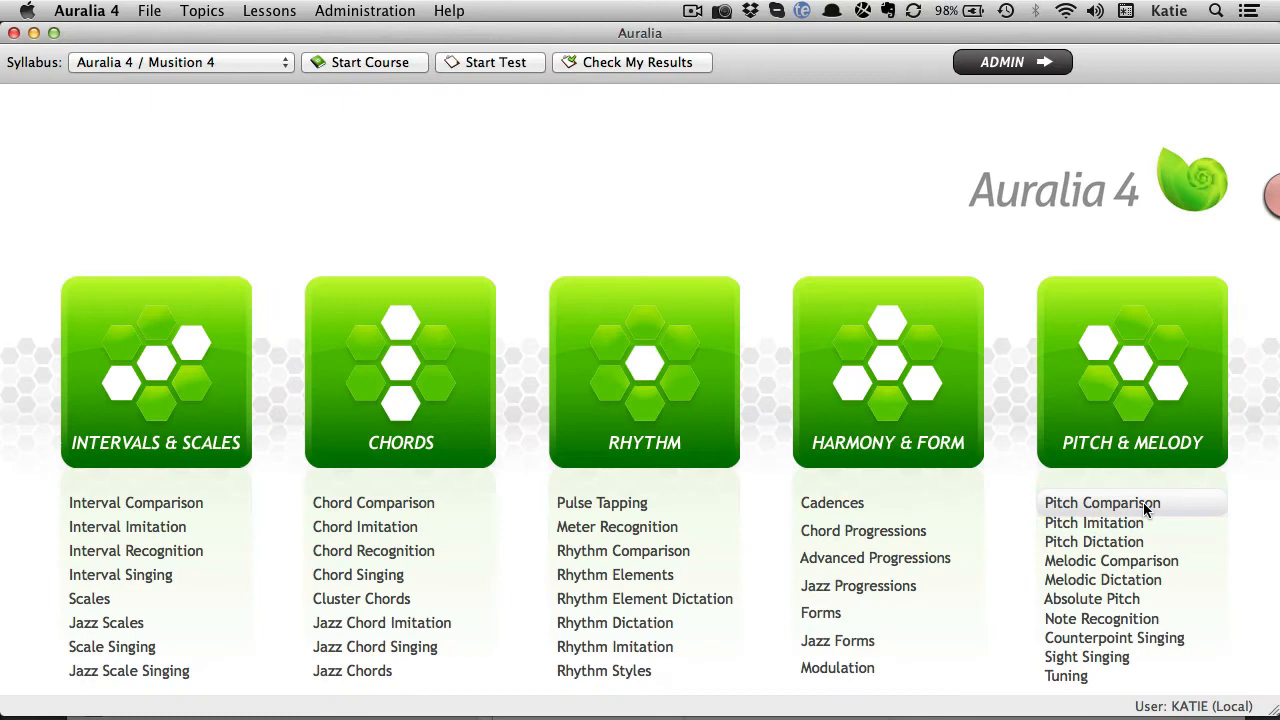
# - Look over the Pitch Comparison levels and the syllabus list, keeping the current syllabus
pyautogui.click(1102, 502)
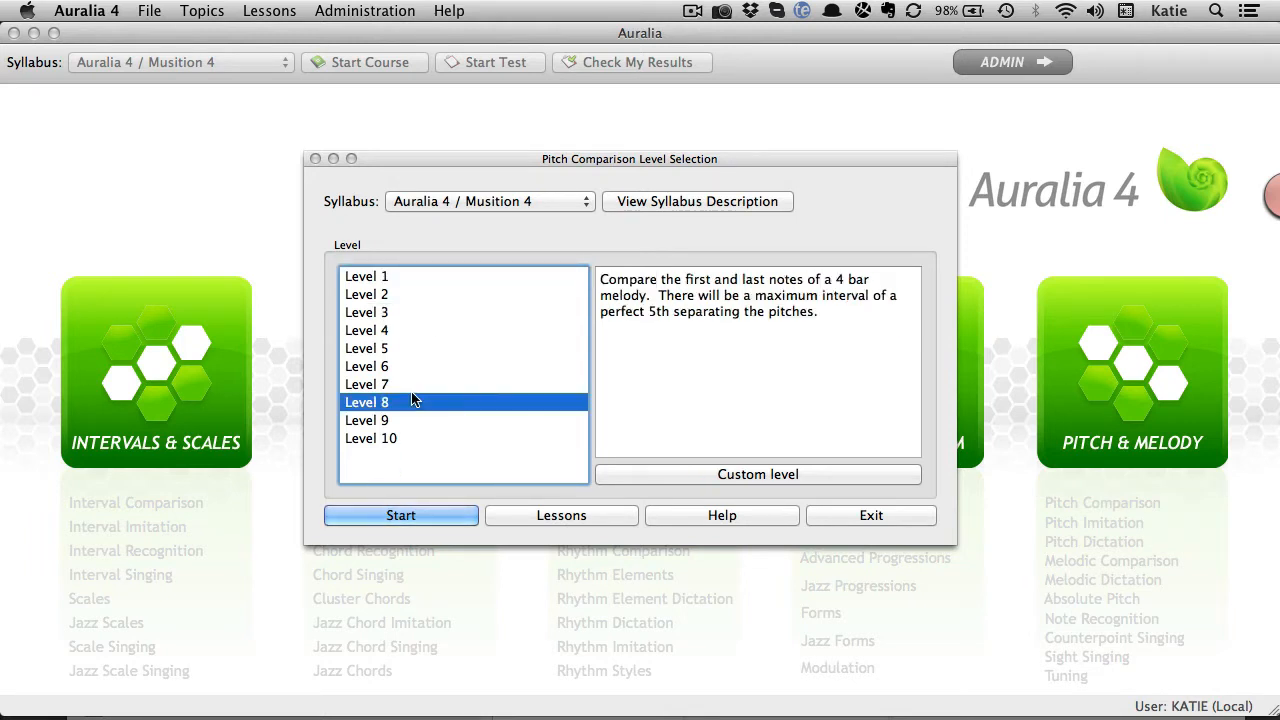
pyautogui.click(371, 438)
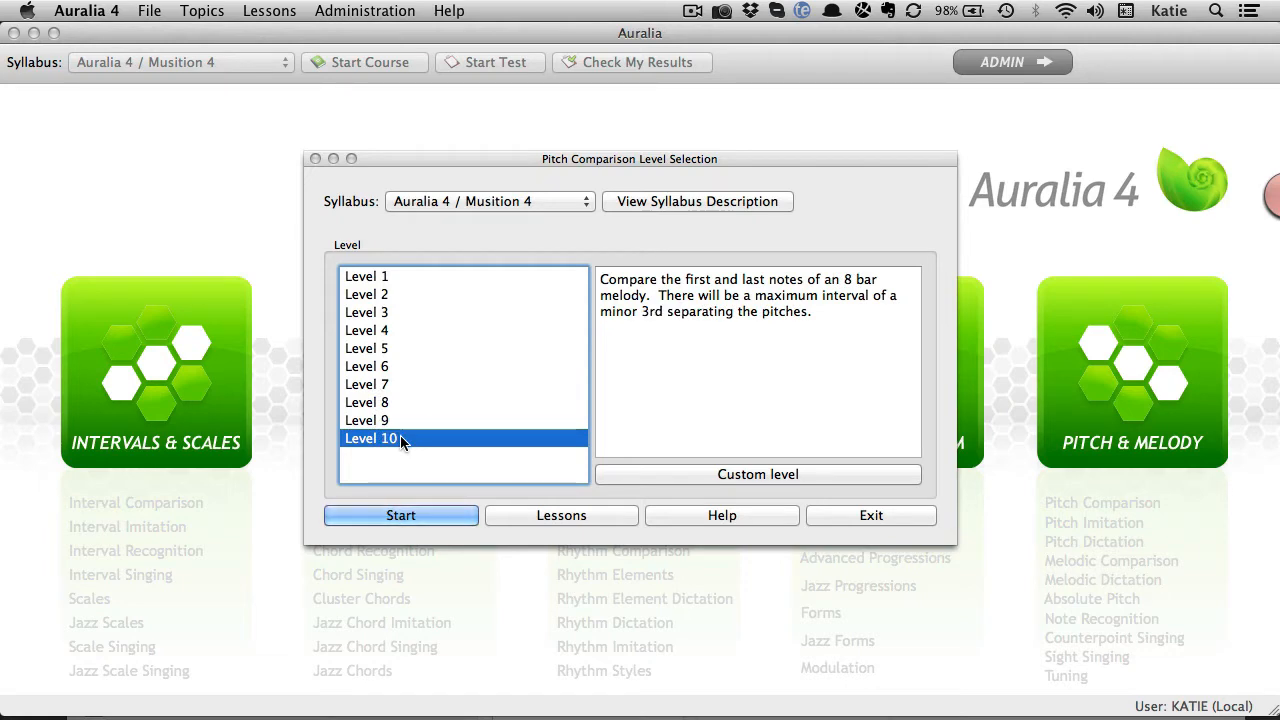
pyautogui.moveTo(398, 477)
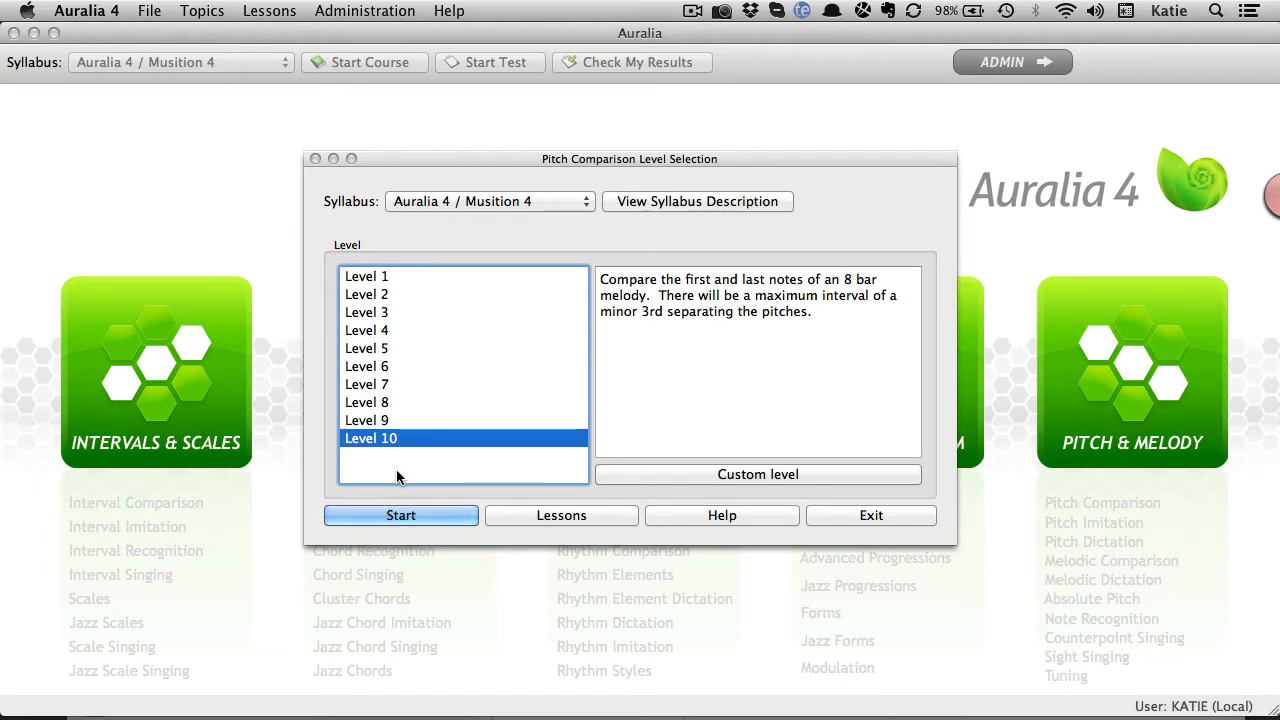
pyautogui.click(869, 515)
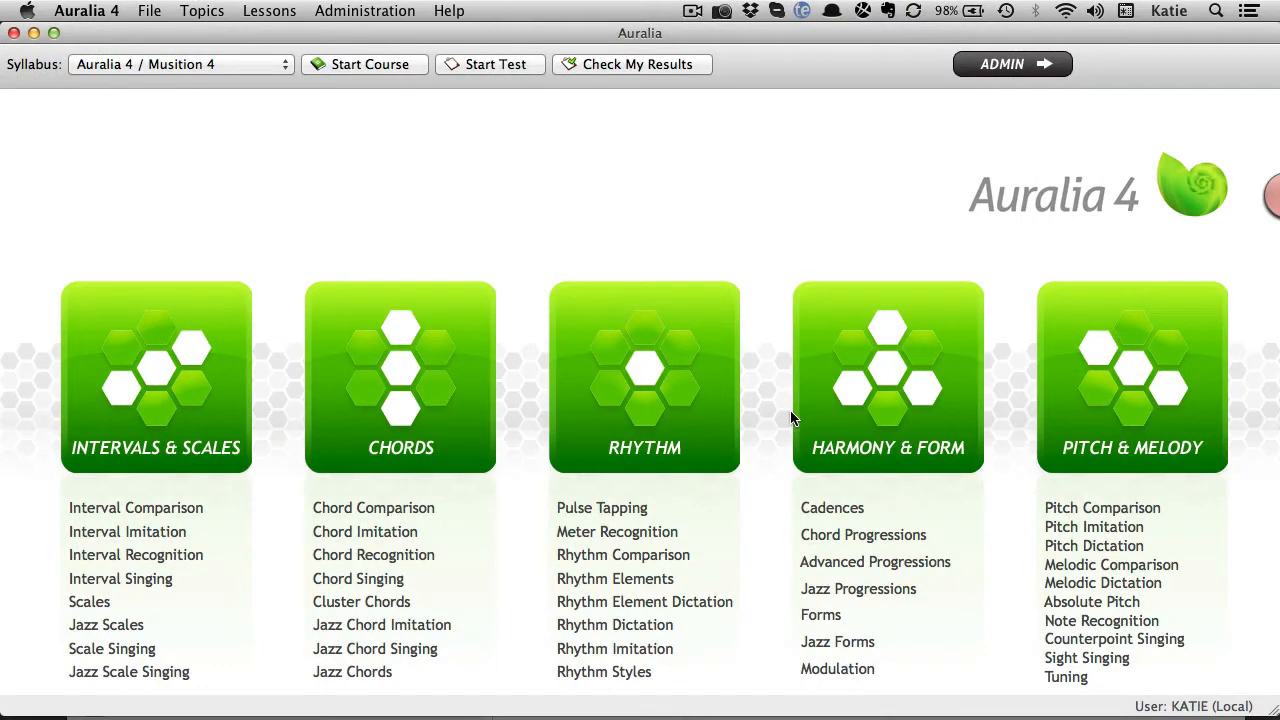
pyautogui.click(180, 64)
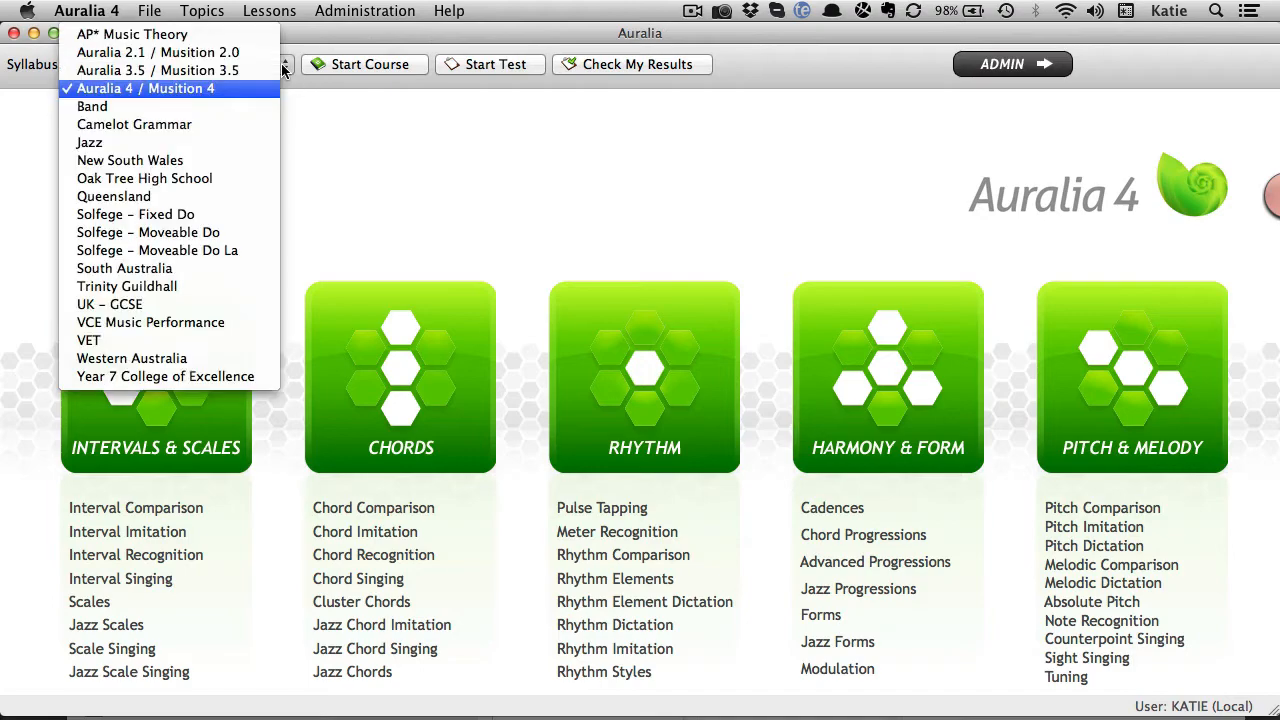
pyautogui.moveTo(145, 177)
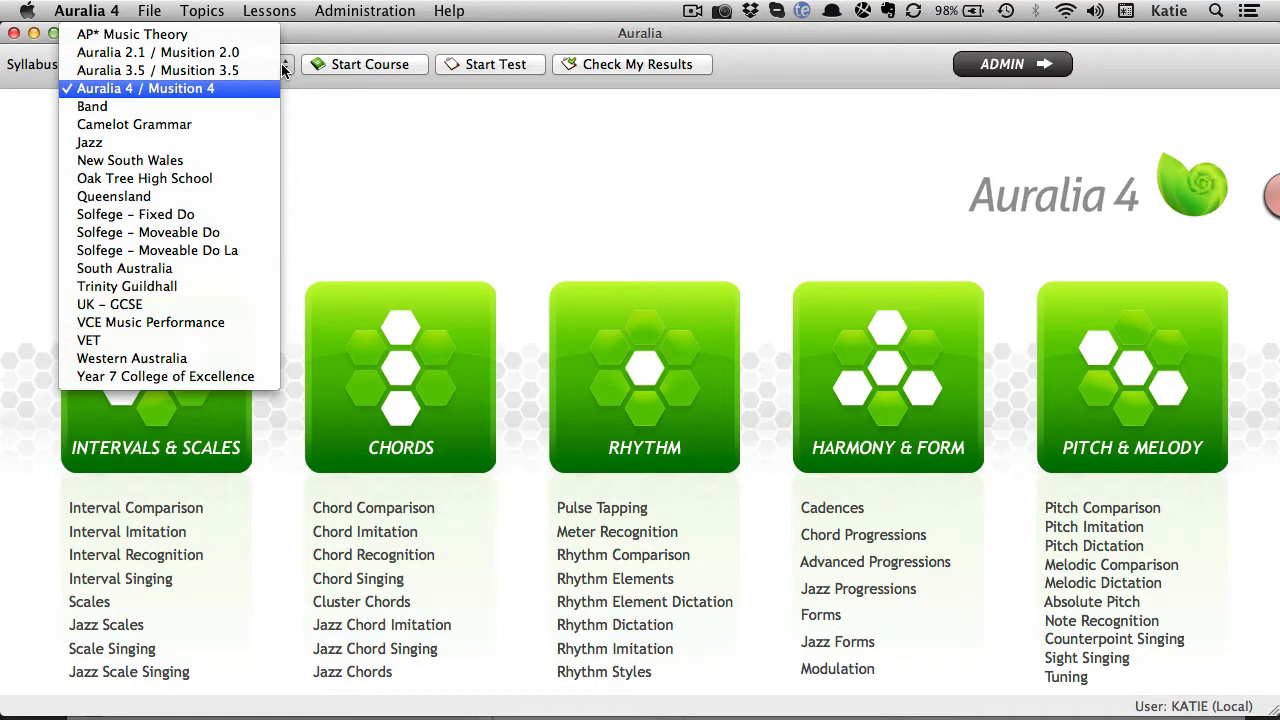
pyautogui.click(1012, 64)
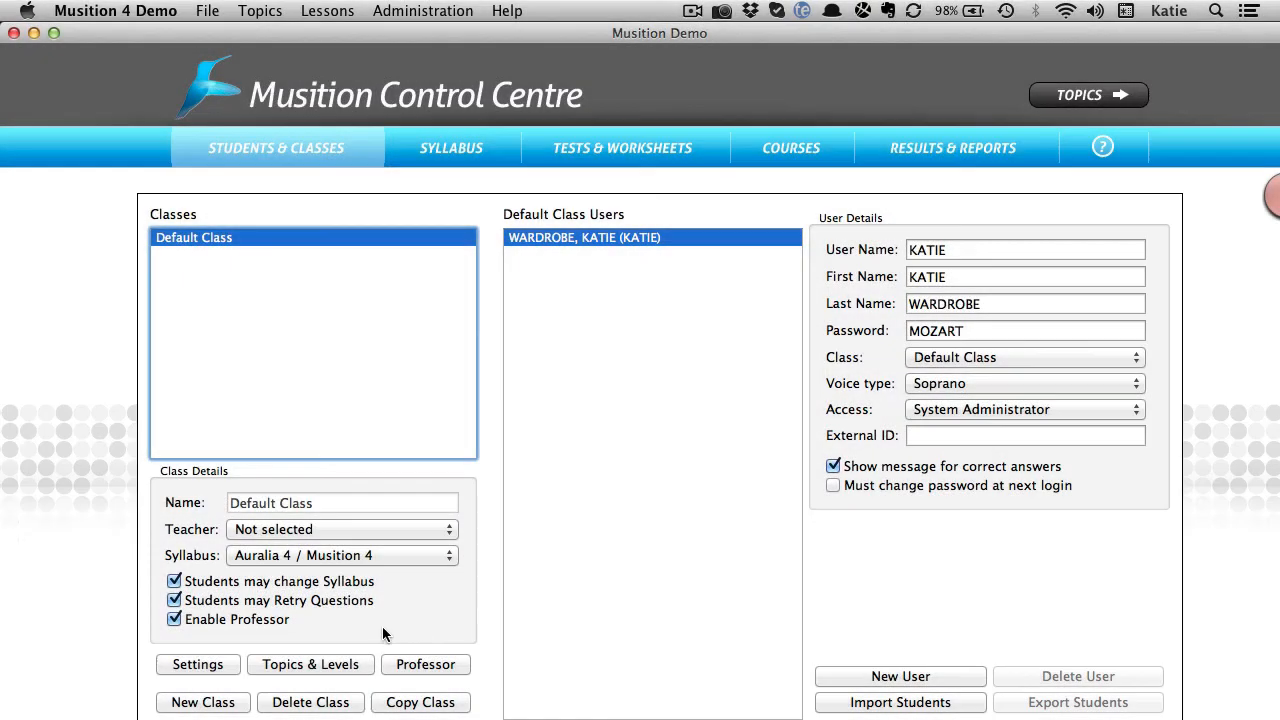
# - Switch off class practice topics such as Advanced Note Reading and set Cadences' minimum to Level 3
pyautogui.click(310, 664)
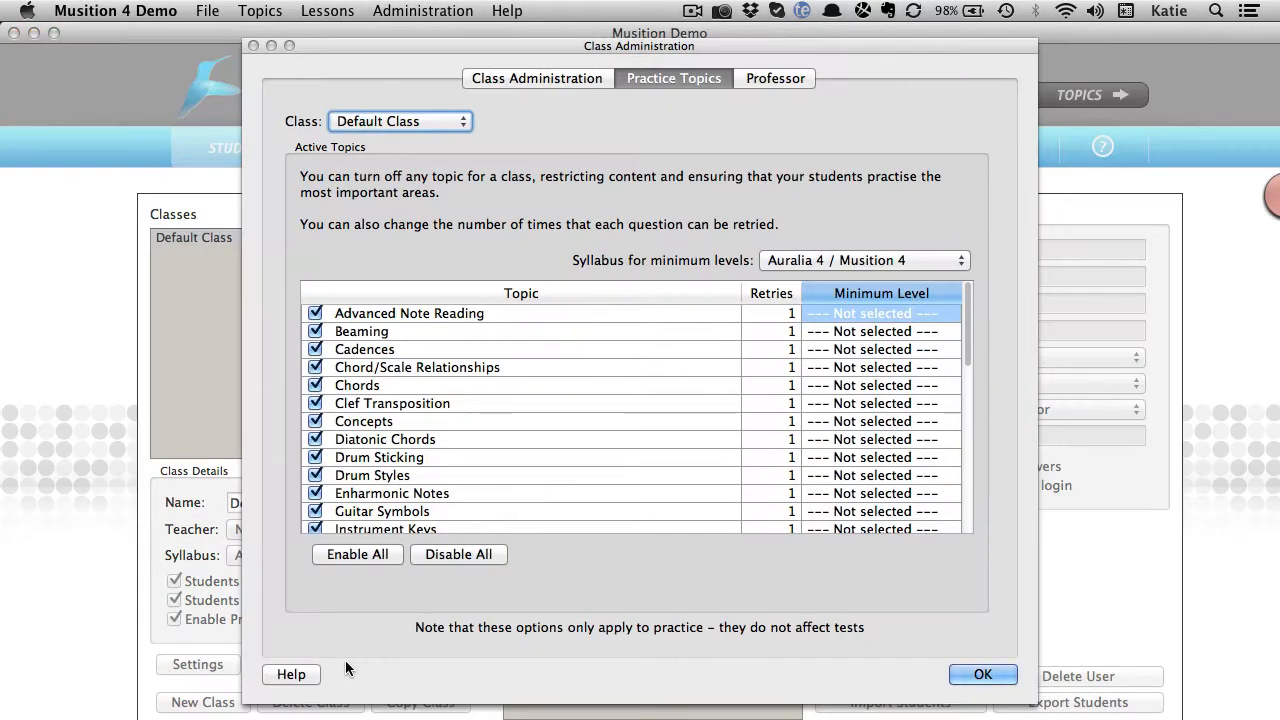
pyautogui.click(315, 313)
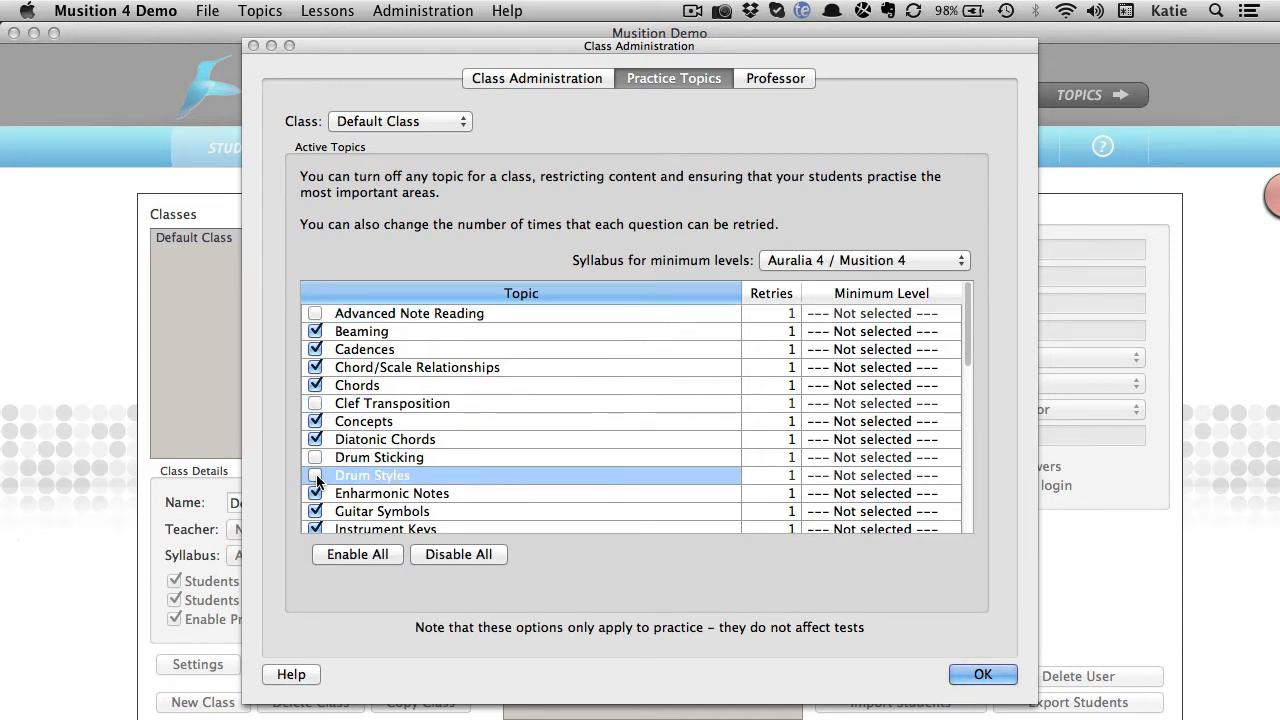
pyautogui.moveTo(865, 367)
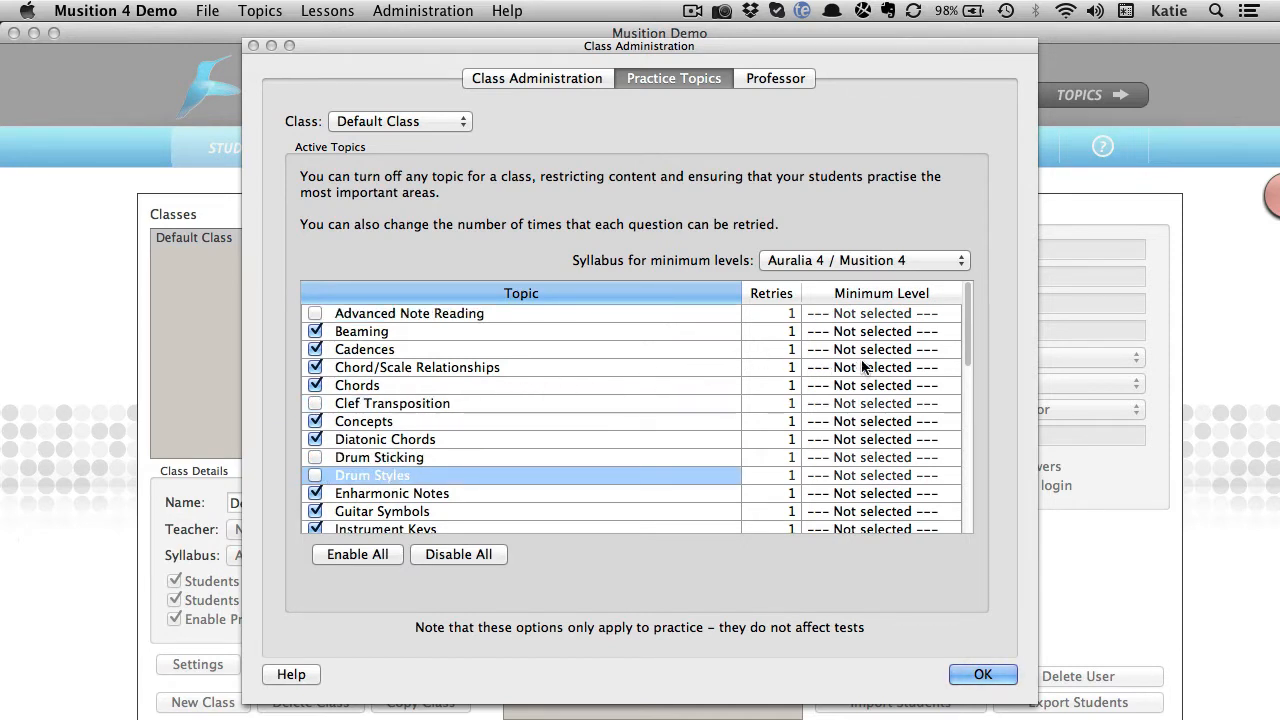
pyautogui.click(880, 349)
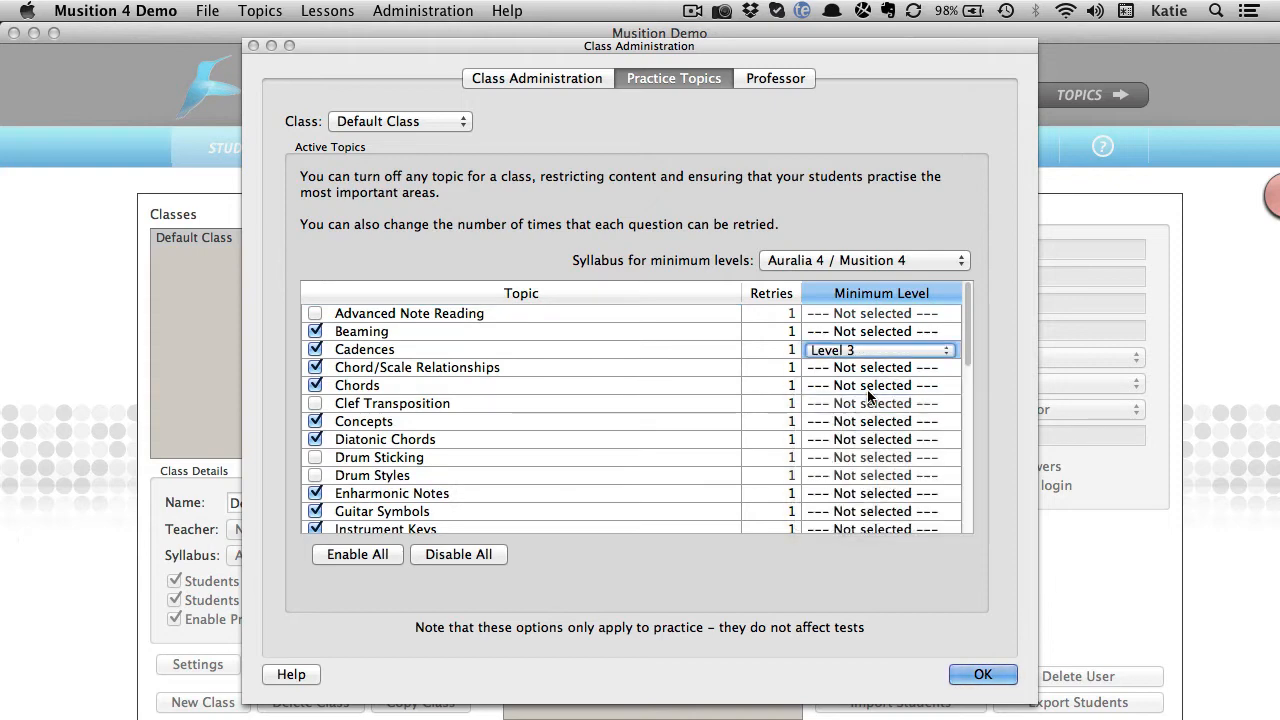
pyautogui.click(880, 385)
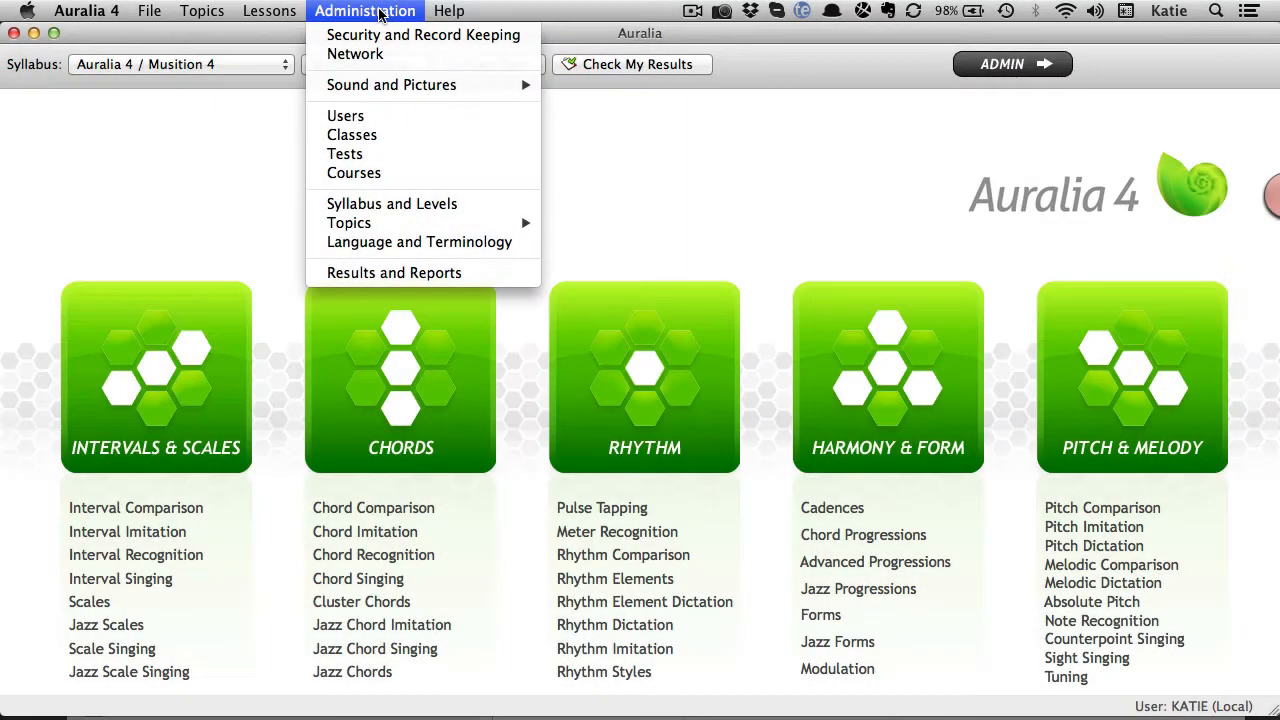
# - Check the Practice Results report options, then begin a new test for Year 8
pyautogui.click(394, 272)
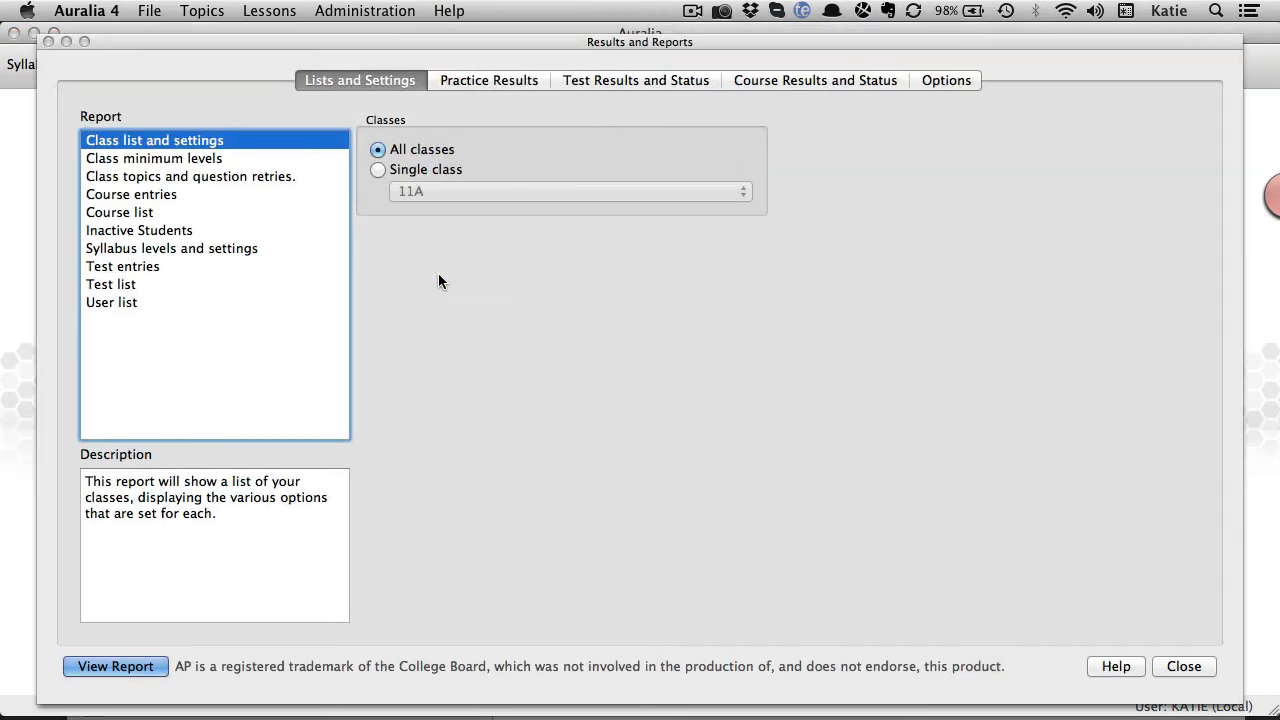
pyautogui.click(488, 80)
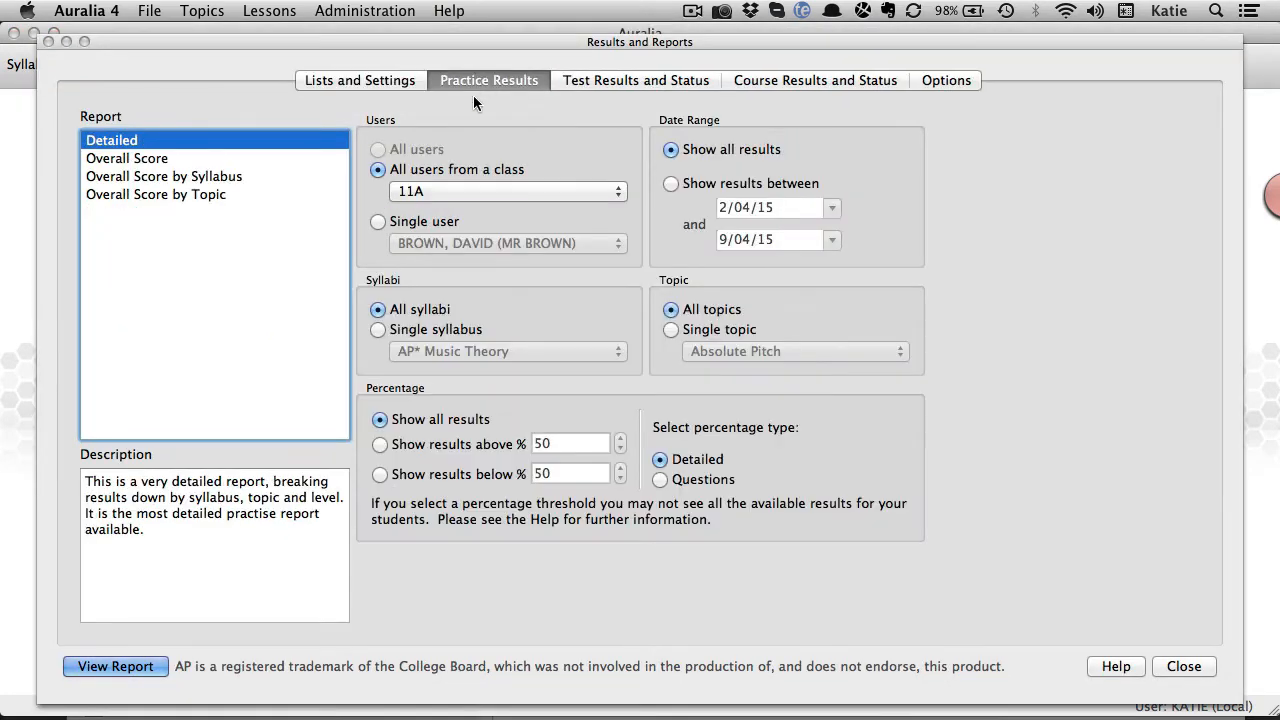
pyautogui.click(507, 242)
pyautogui.write('W')
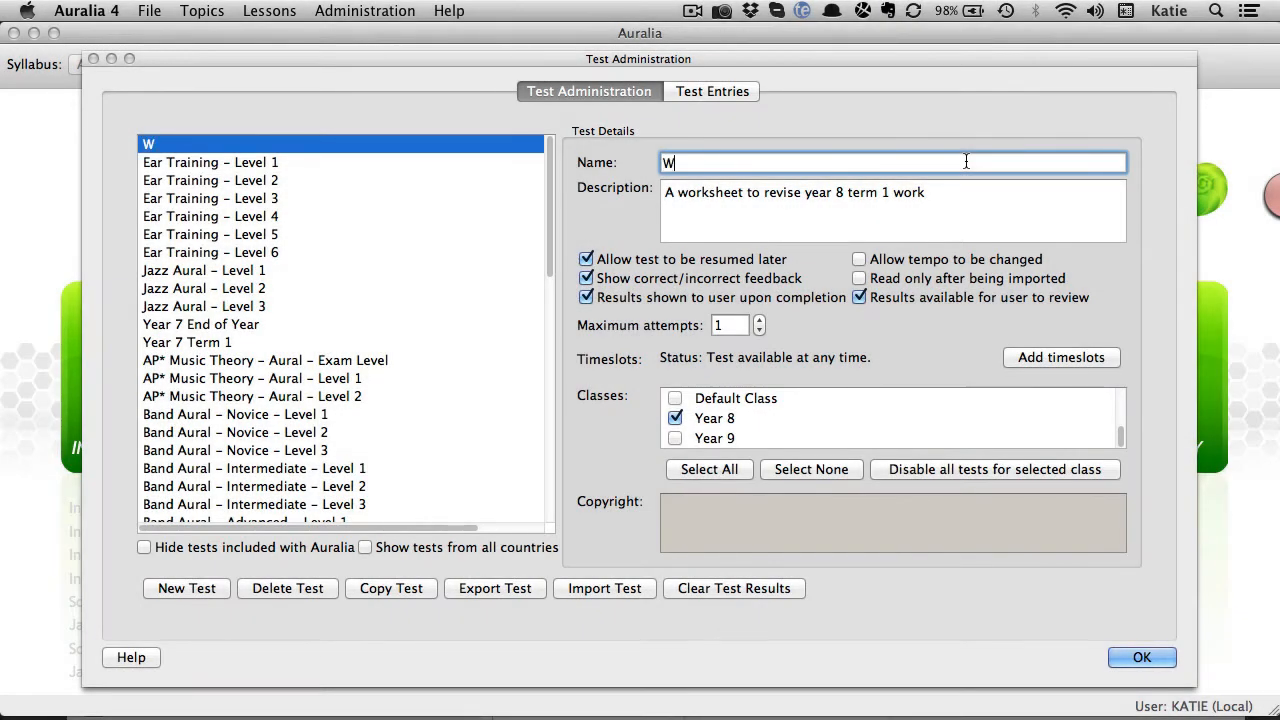
# - Name the test 'Worksheet term 1 year 8'
pyautogui.write('orksheet')
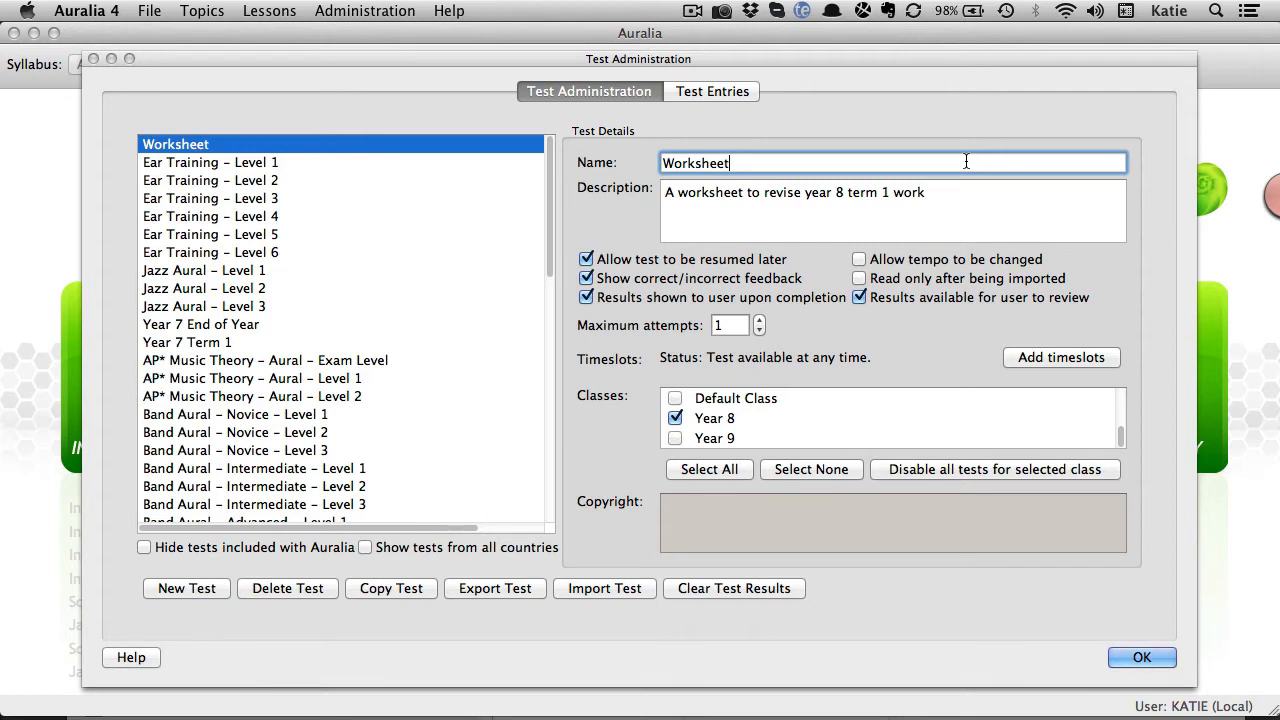
pyautogui.write('term 1')
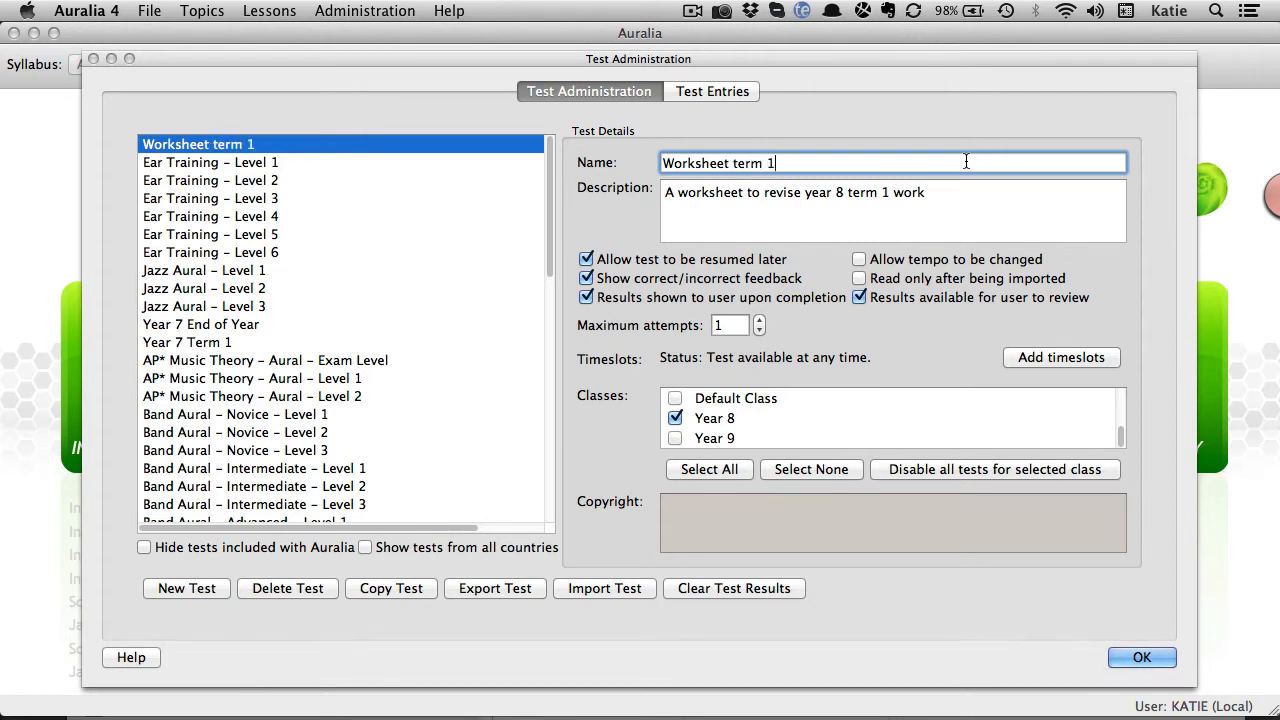
pyautogui.write('year 8')
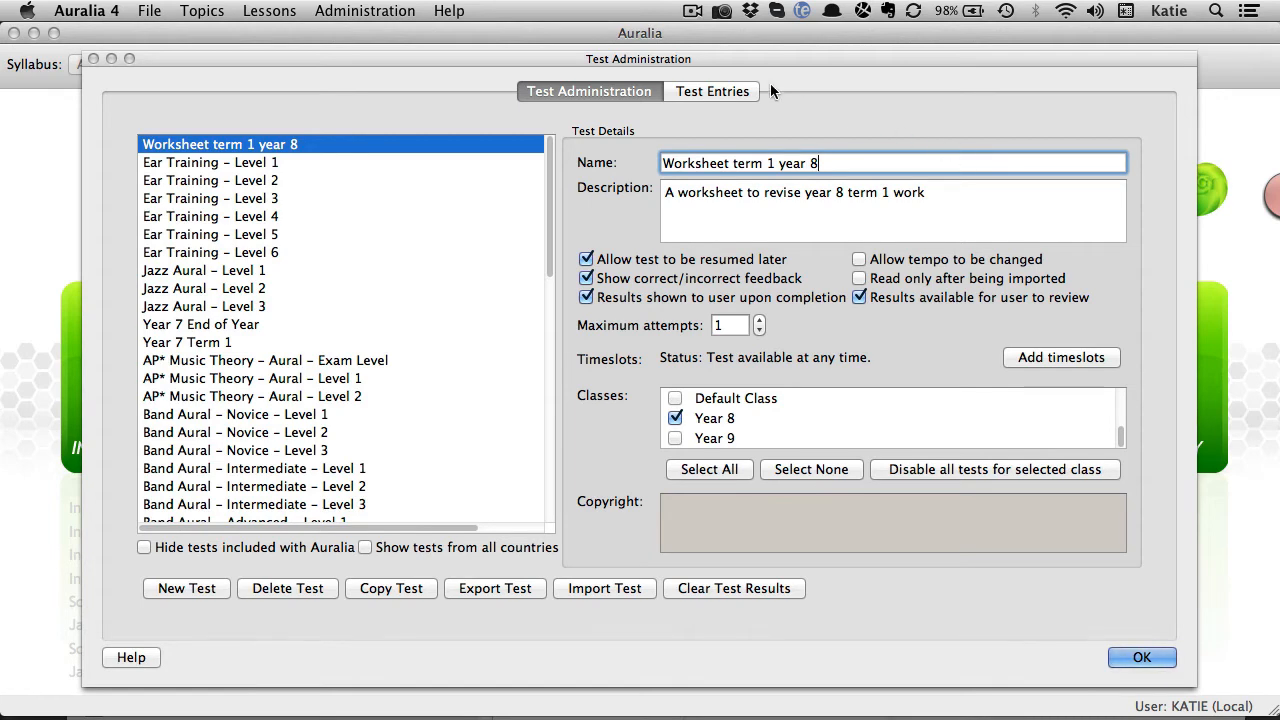
# - Add a three-question Interval Recognition Level 3 entry from the Auralia 4 syllabus and save the test
pyautogui.click(712, 91)
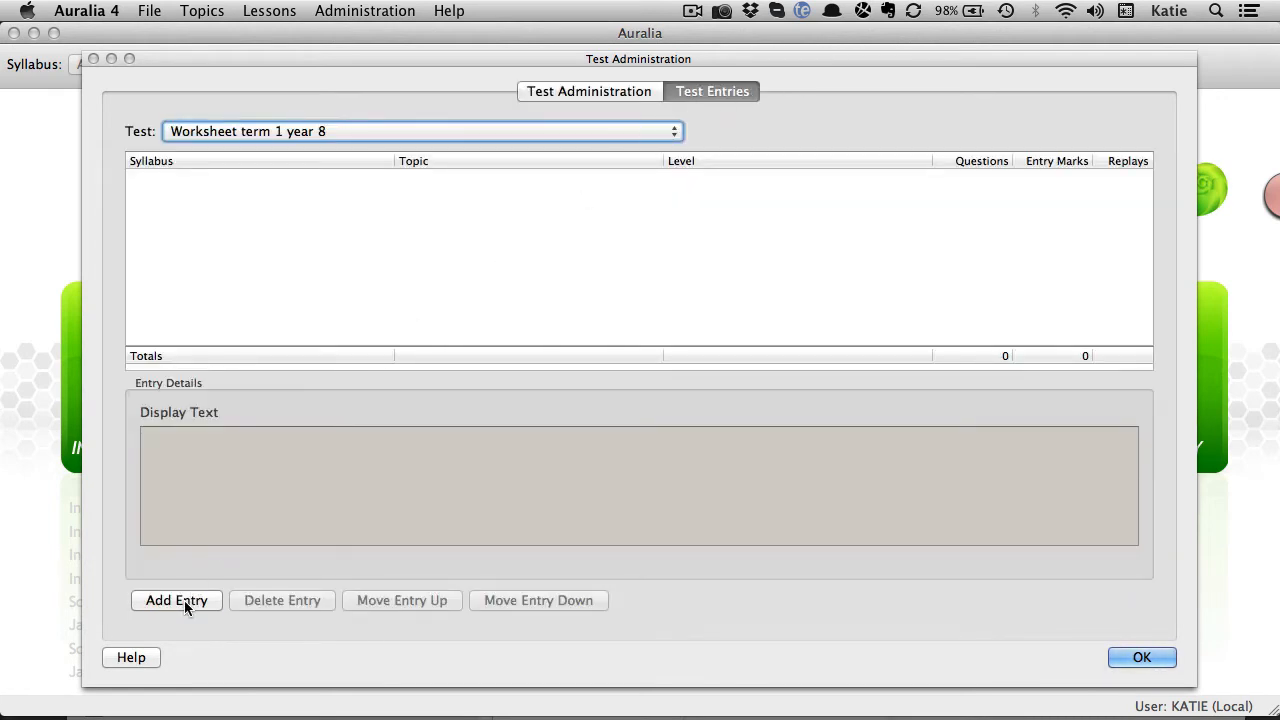
pyautogui.click(176, 600)
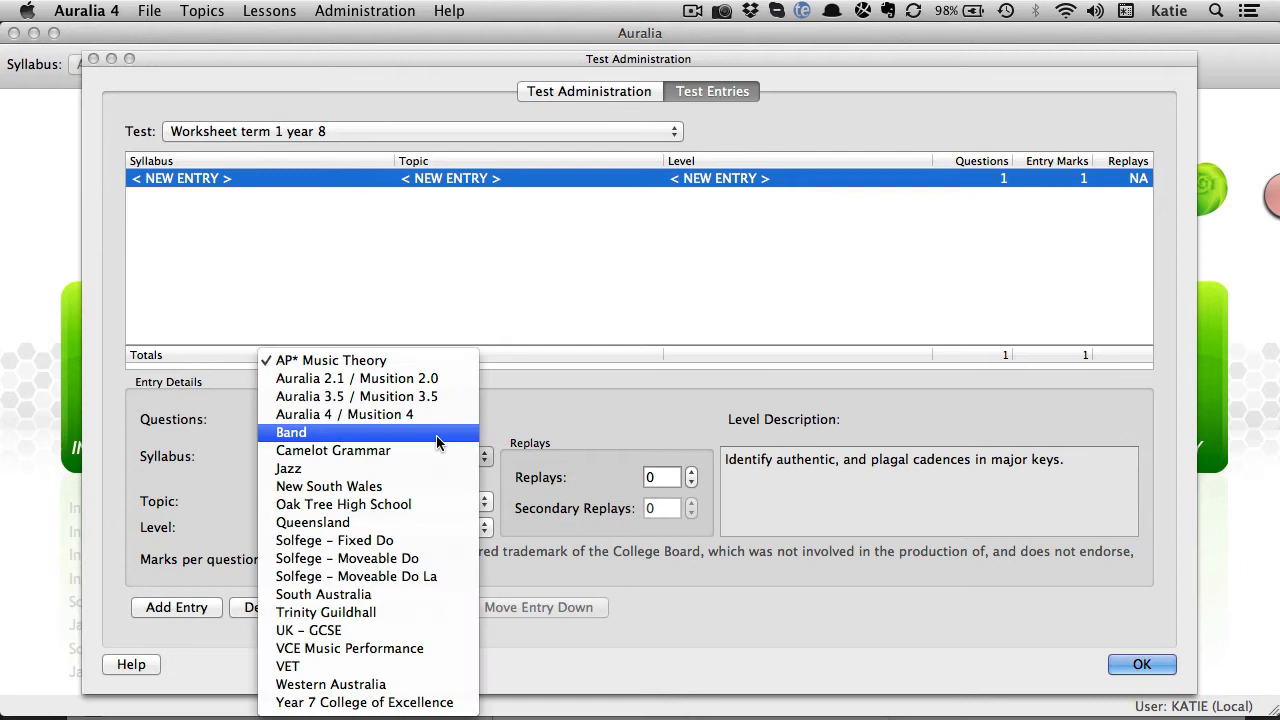
pyautogui.click(344, 414)
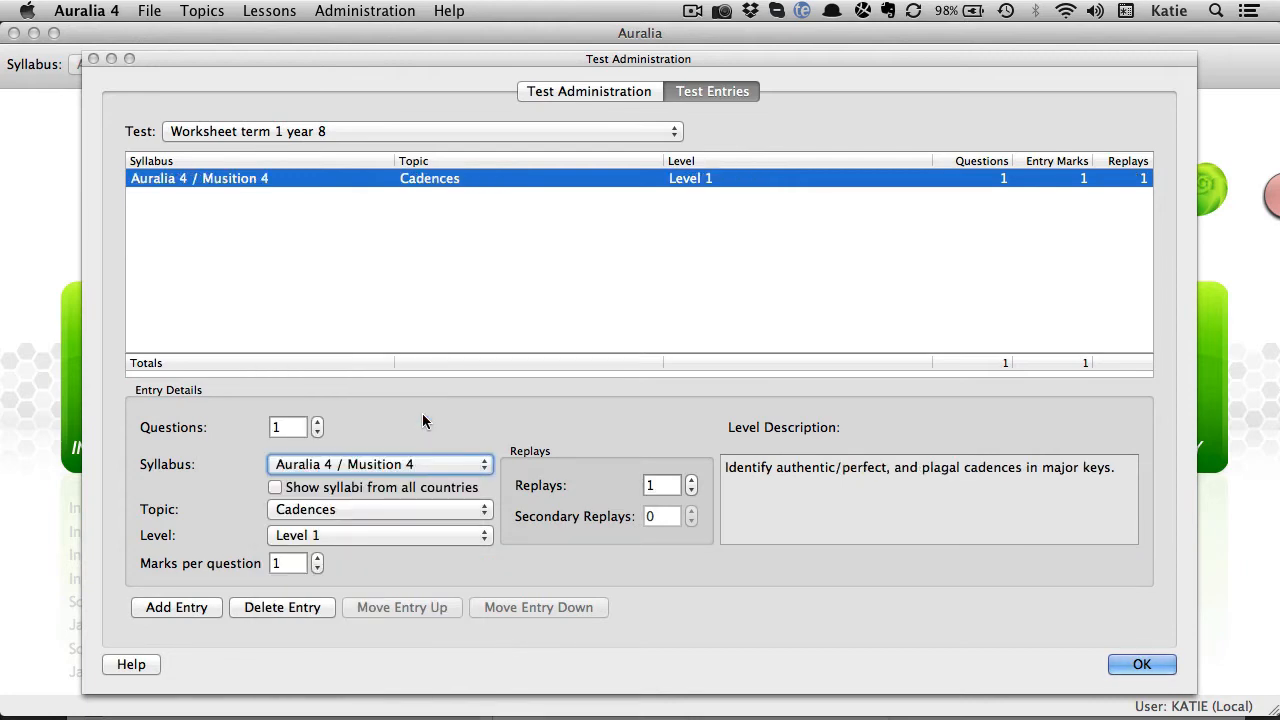
pyautogui.click(380, 509)
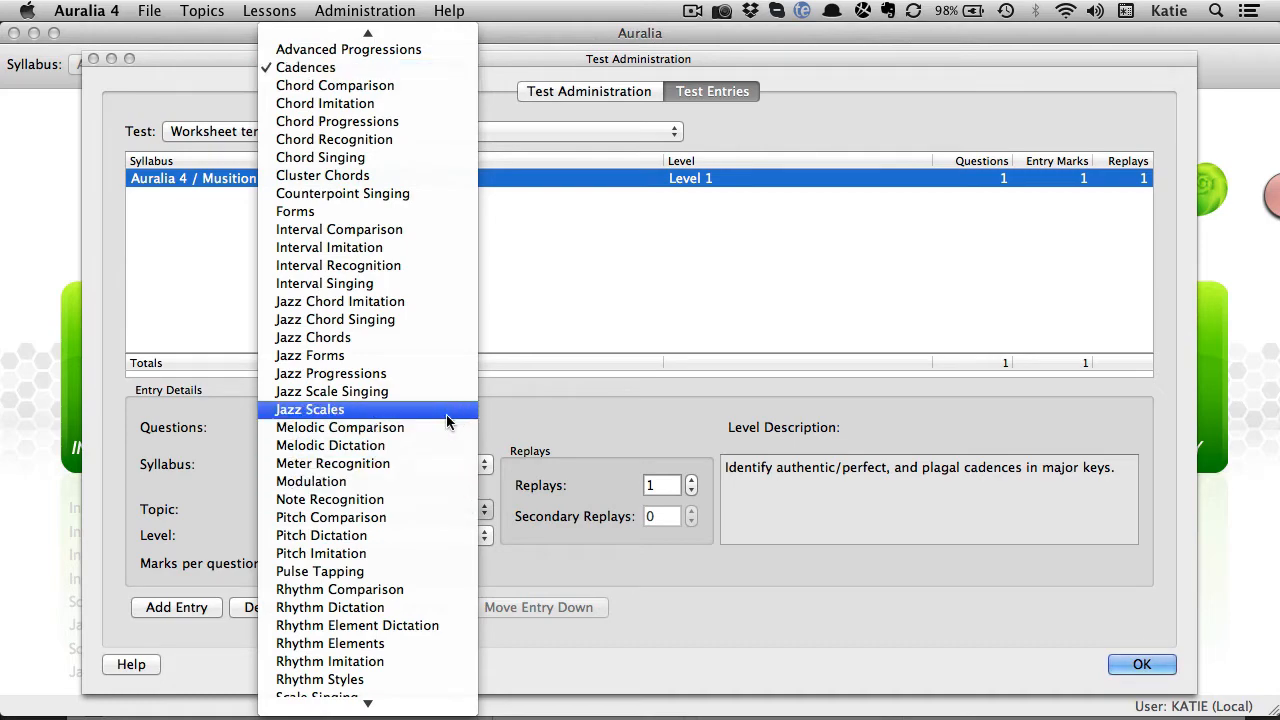
pyautogui.click(338, 265)
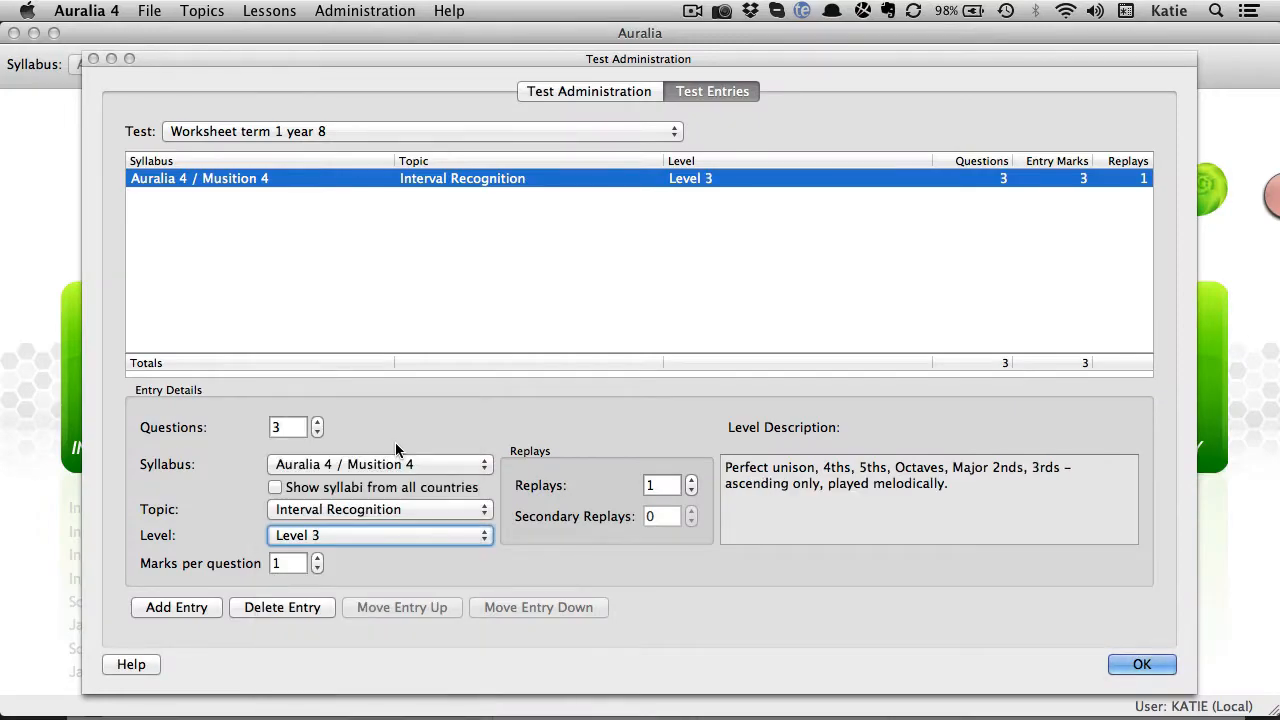
pyautogui.click(176, 607)
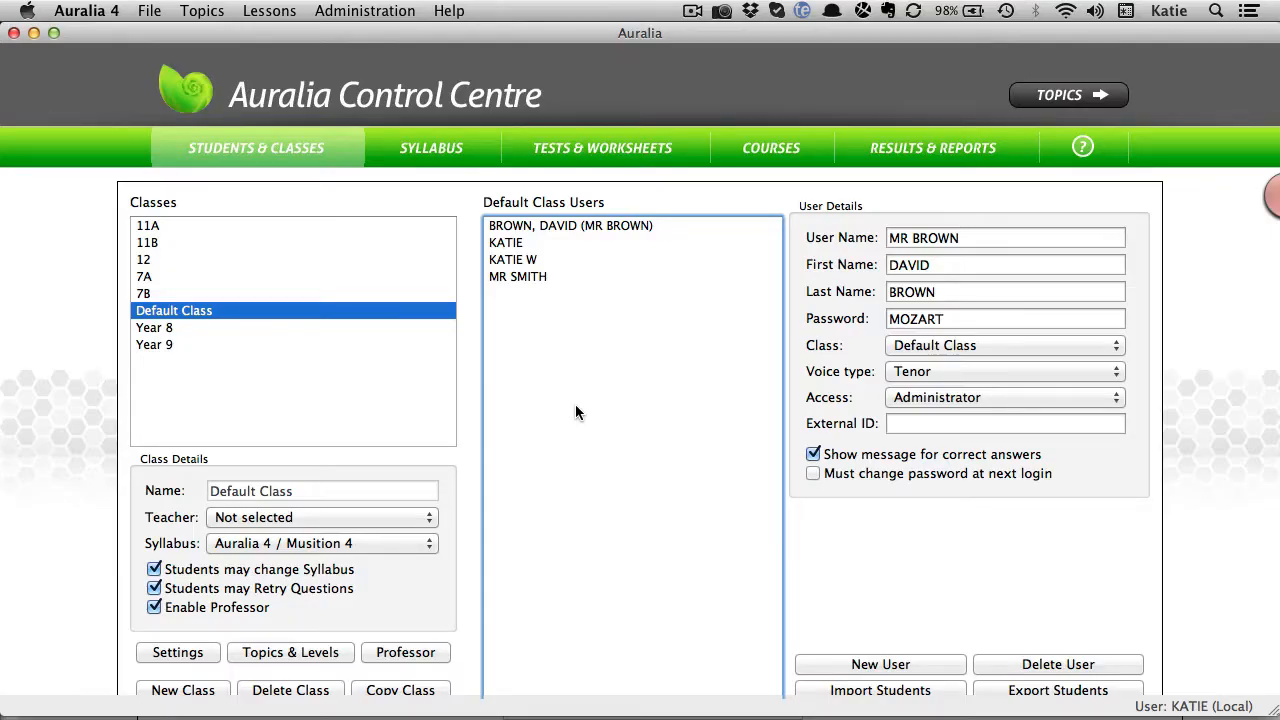
# - Generate the Entry Scores report for the single test 'Worksheet term 1 year 8' and scroll through it
pyautogui.click(932, 147)
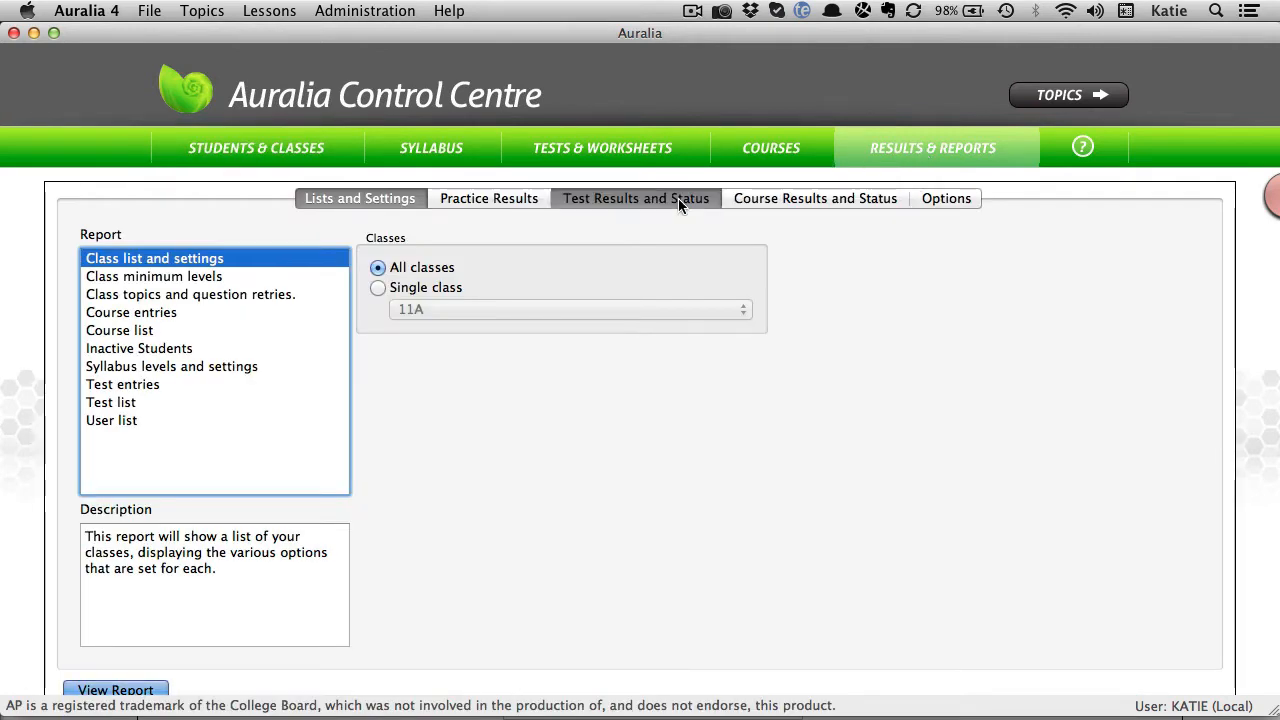
pyautogui.click(635, 198)
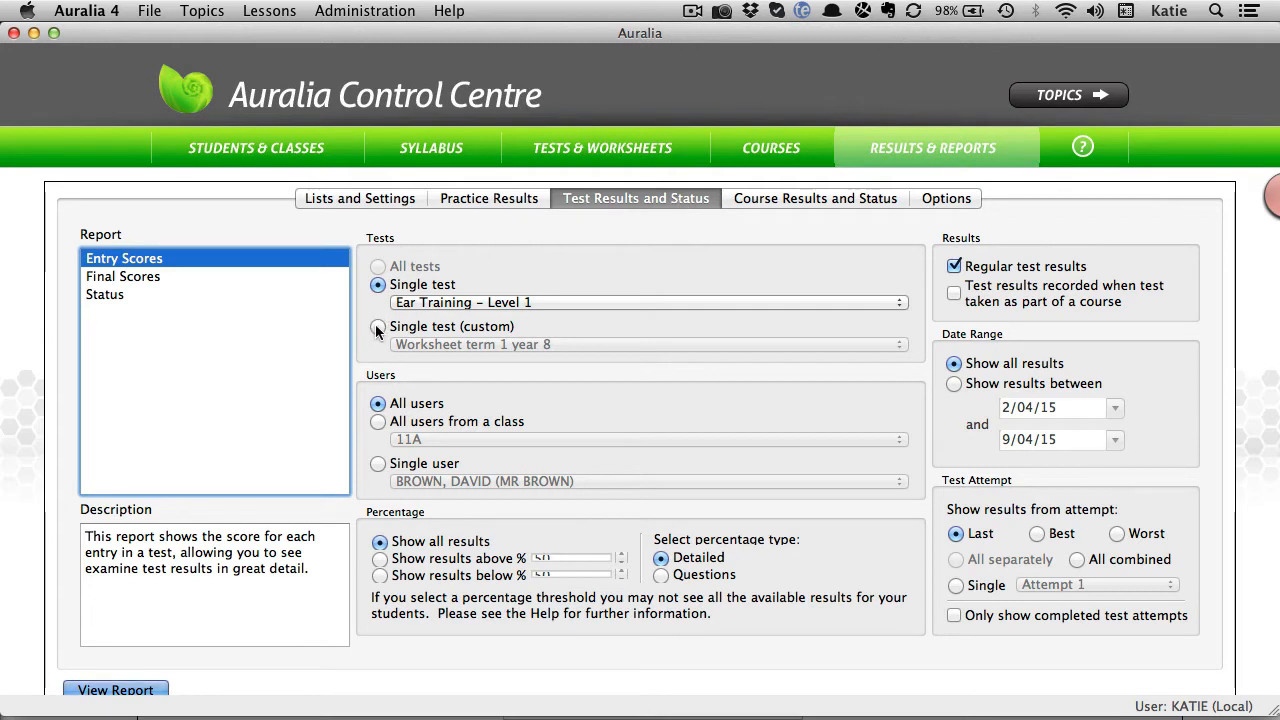
pyautogui.click(378, 326)
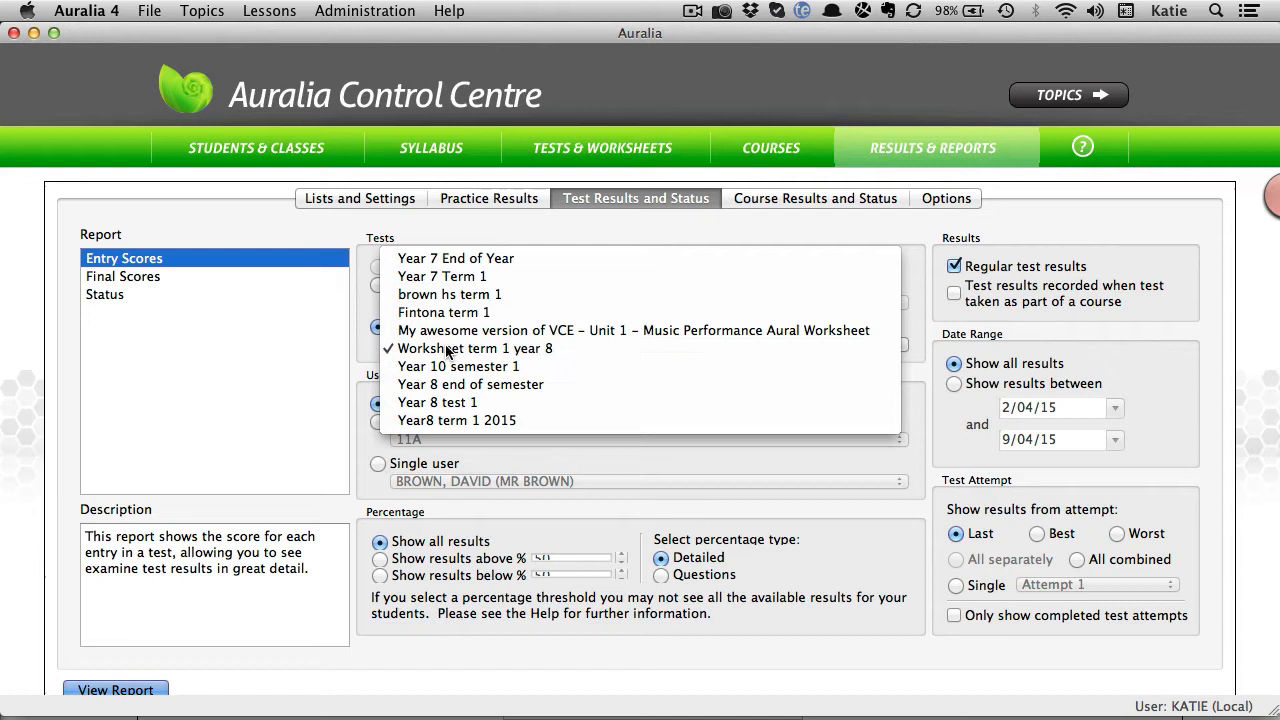
pyautogui.click(474, 348)
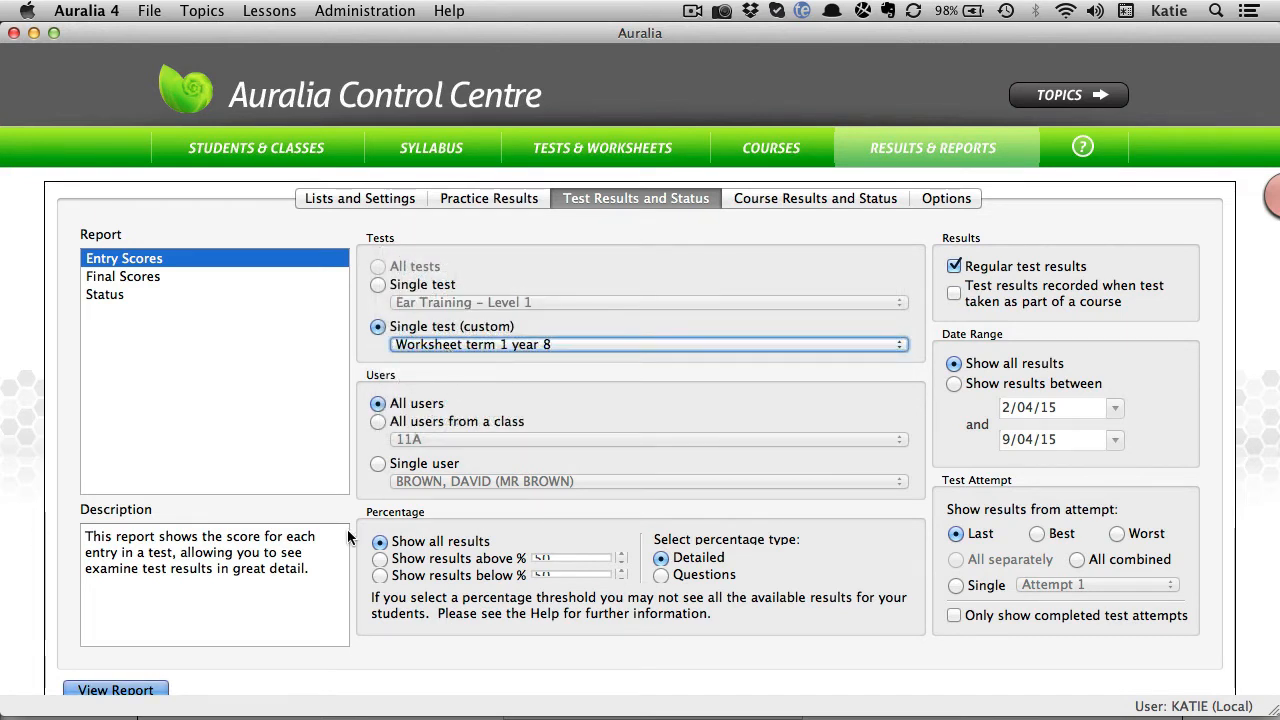
pyautogui.click(114, 690)
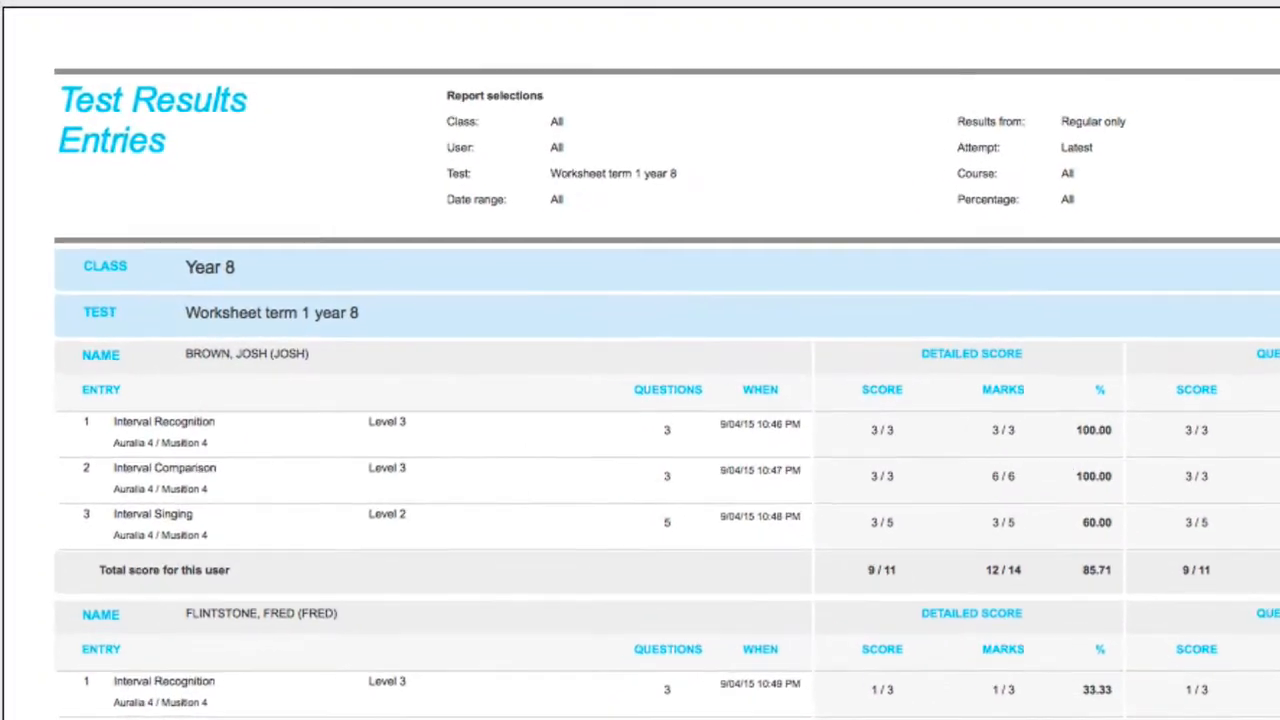
pyautogui.scroll(-3)
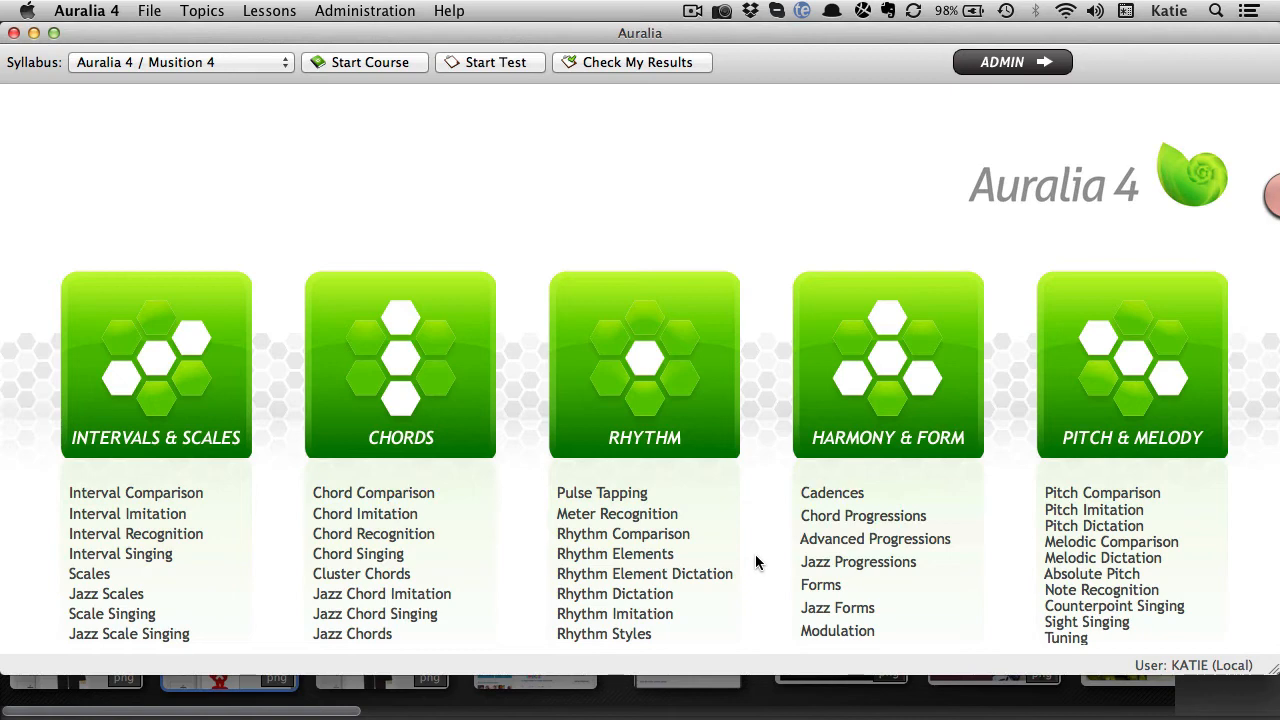
pyautogui.moveTo(684, 553)
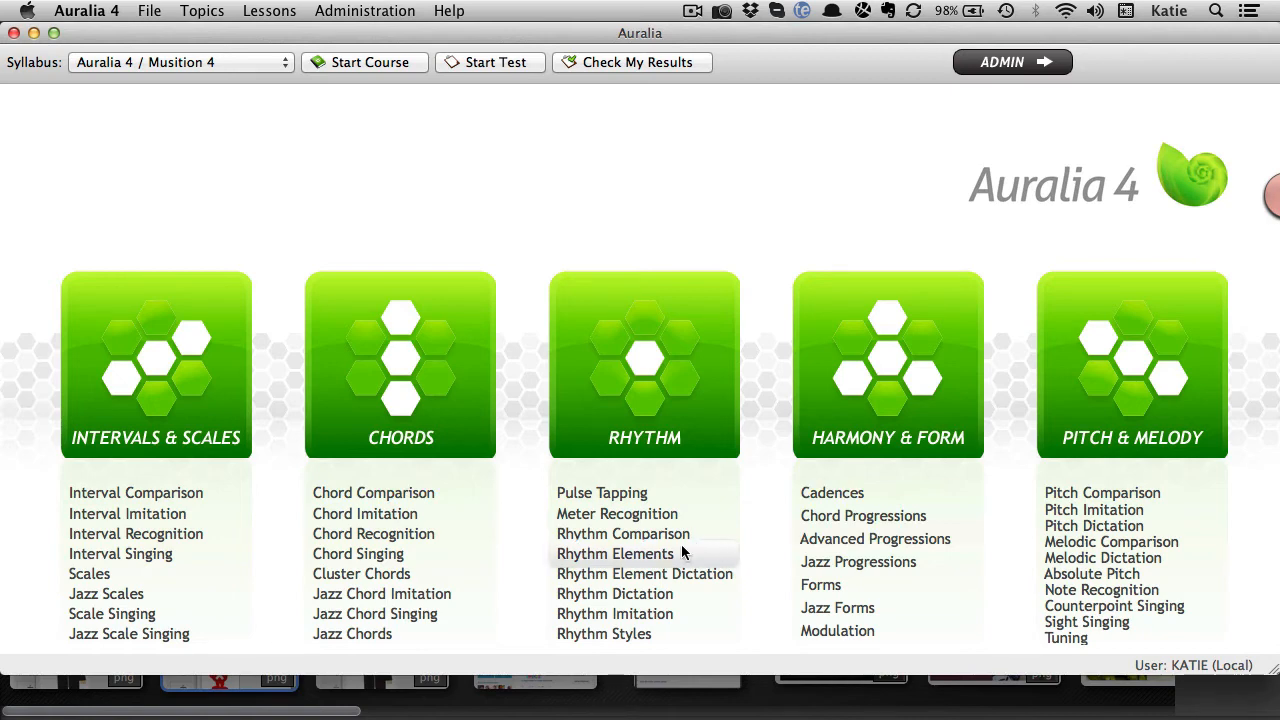
# - Run a custom Rhythm Elements level with paired quavers, dotted quaver–semiquaver and semiquaver–dotted quaver
pyautogui.click(614, 553)
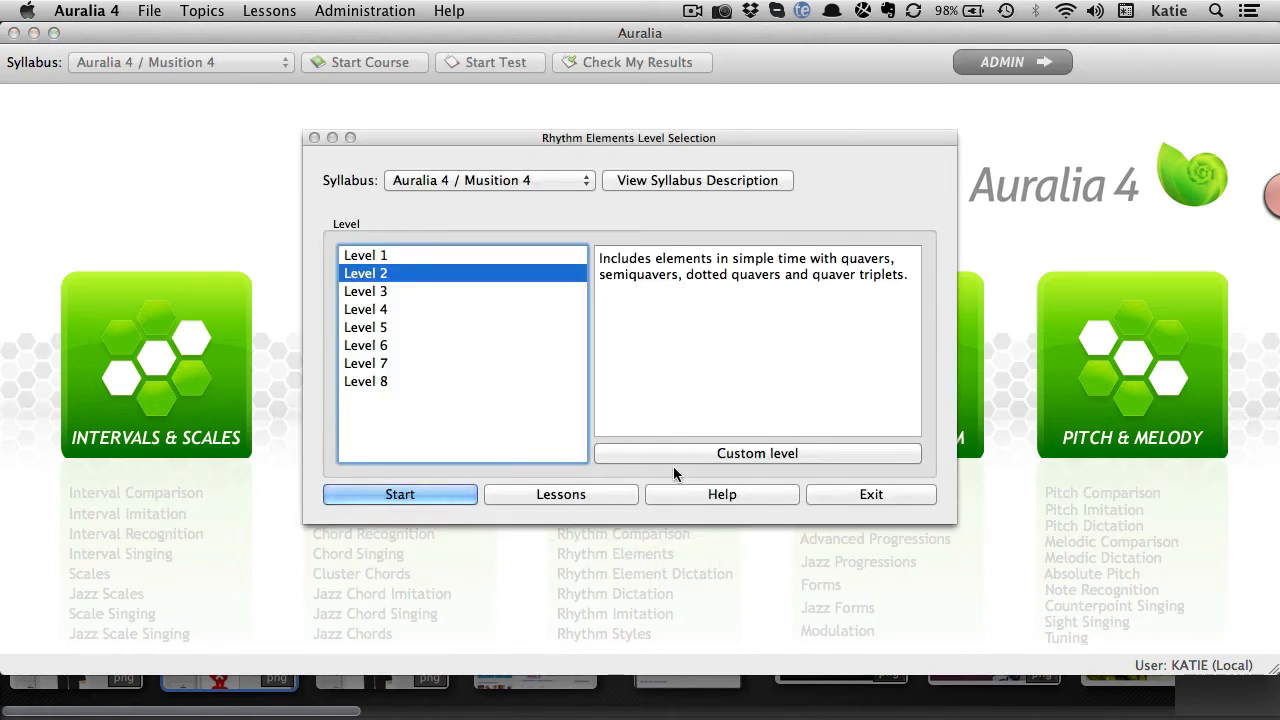
pyautogui.click(757, 453)
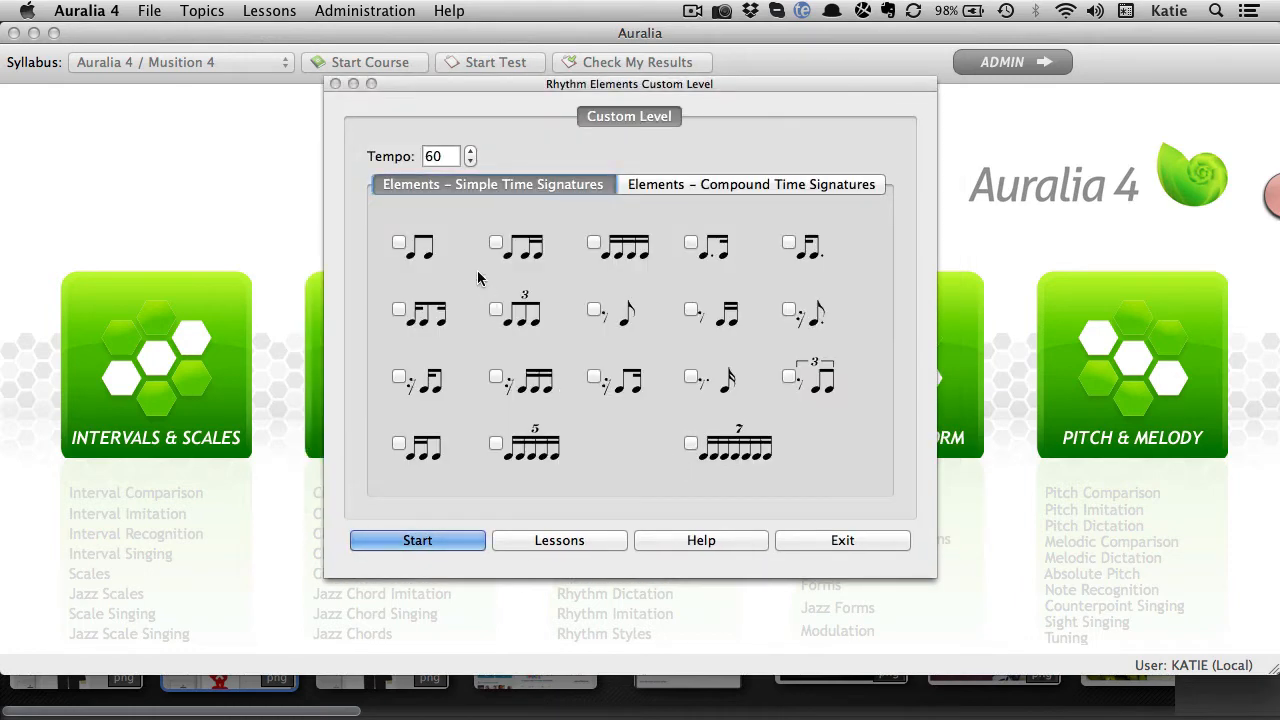
pyautogui.click(399, 242)
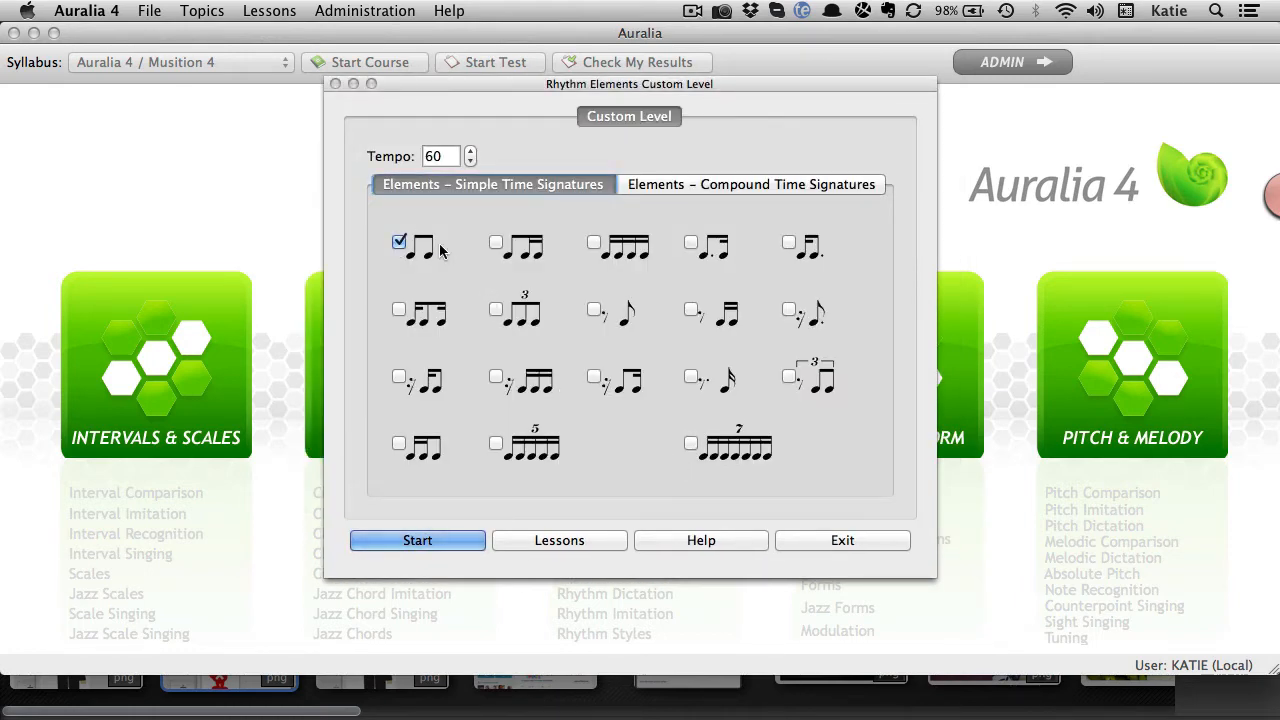
pyautogui.click(690, 242)
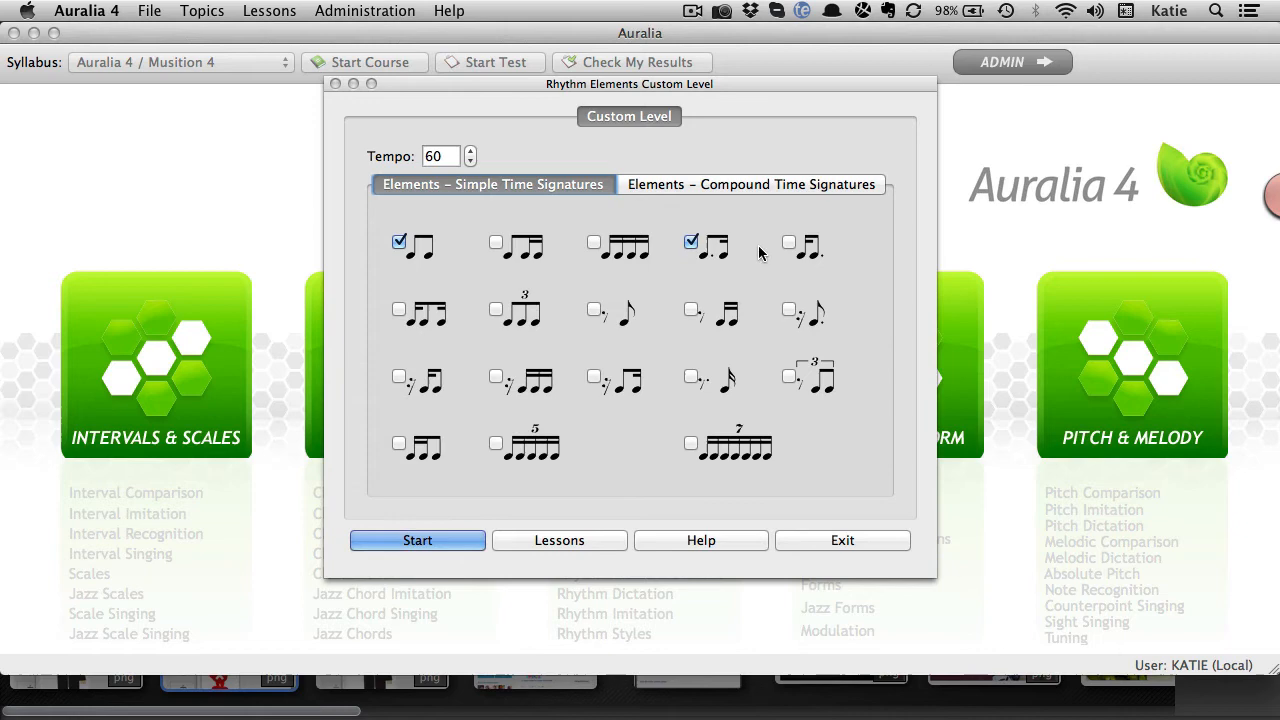
pyautogui.click(789, 242)
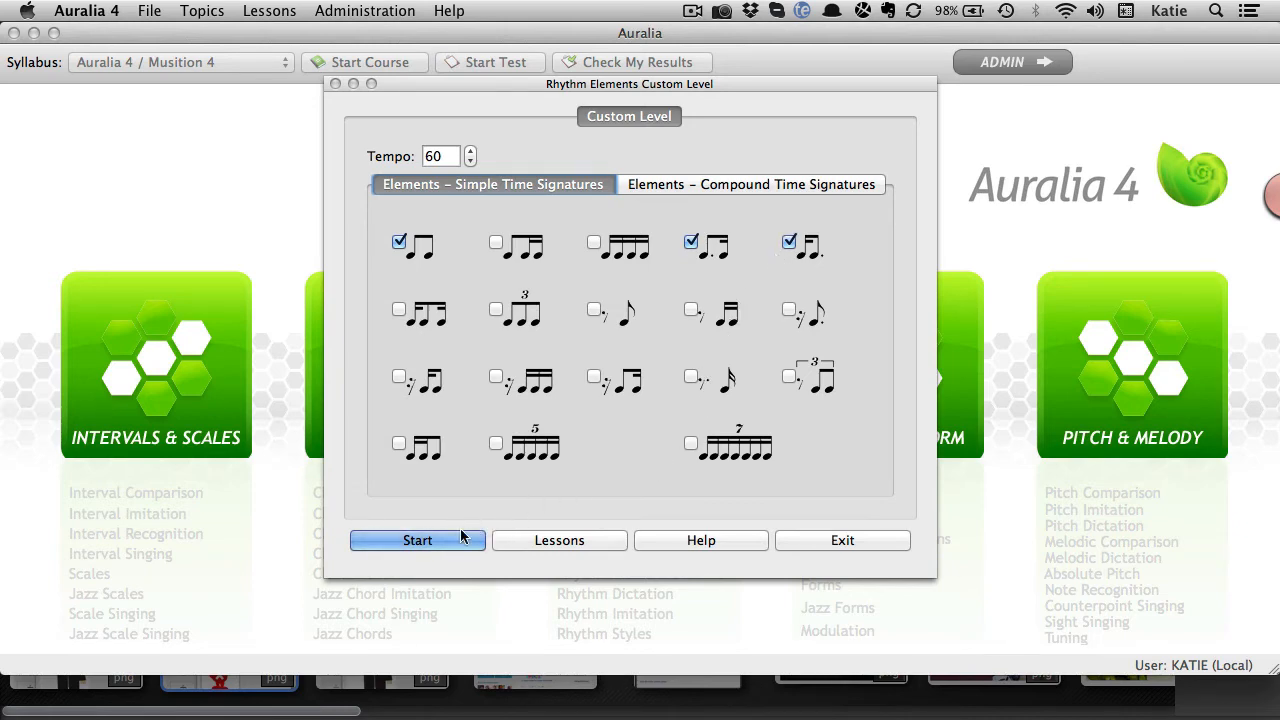
pyautogui.click(417, 540)
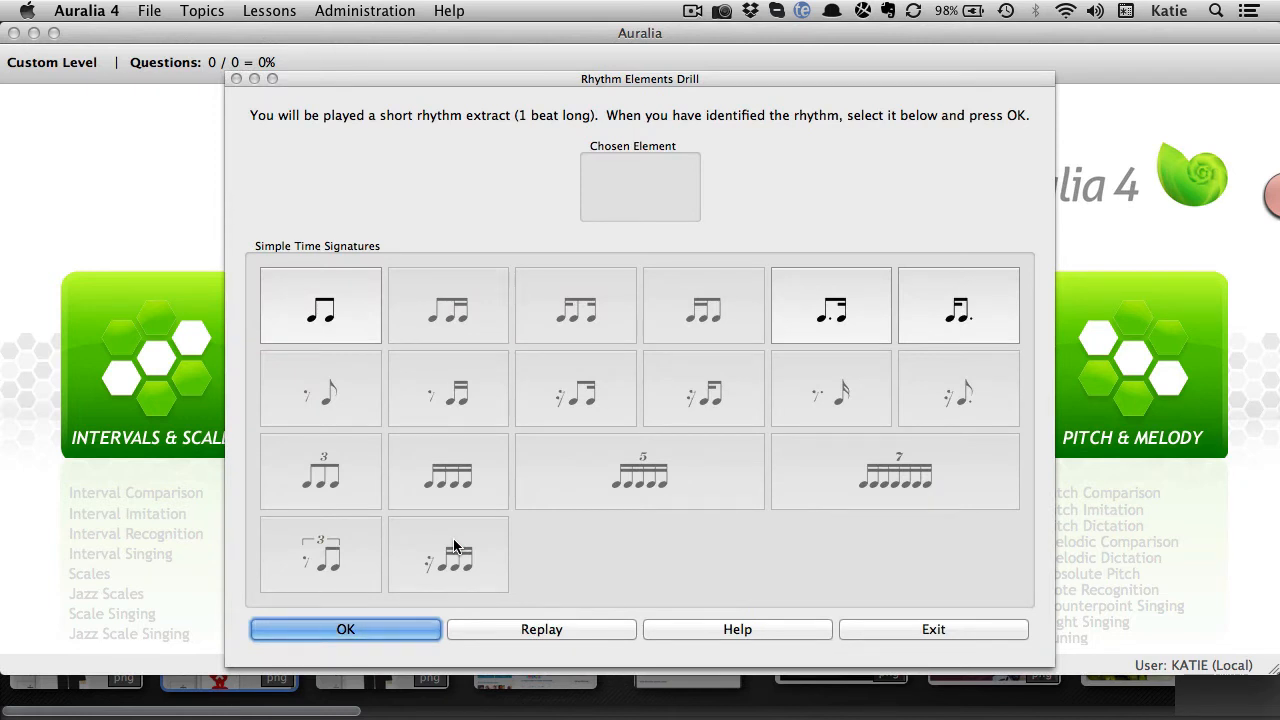
pyautogui.moveTo(938, 331)
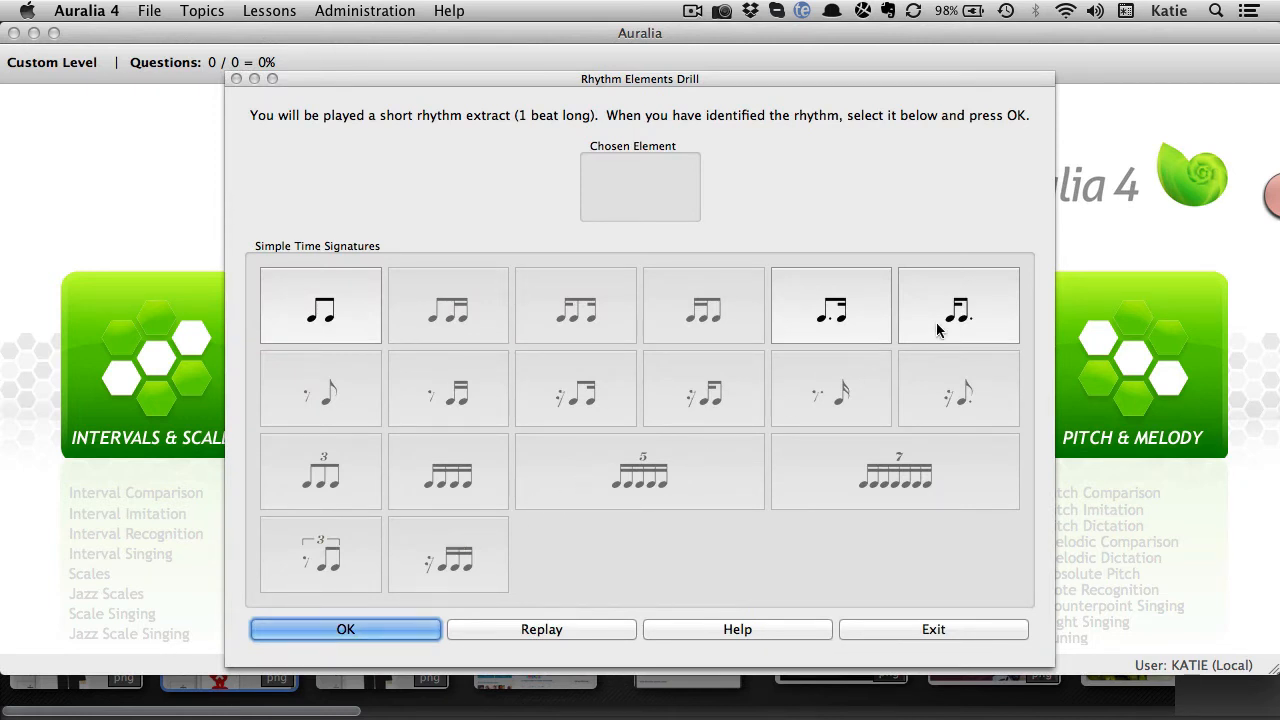
# - Answer semiquaver–dotted quaver correctly, then submit dotted quaver–semiquaver for the second question
pyautogui.click(957, 305)
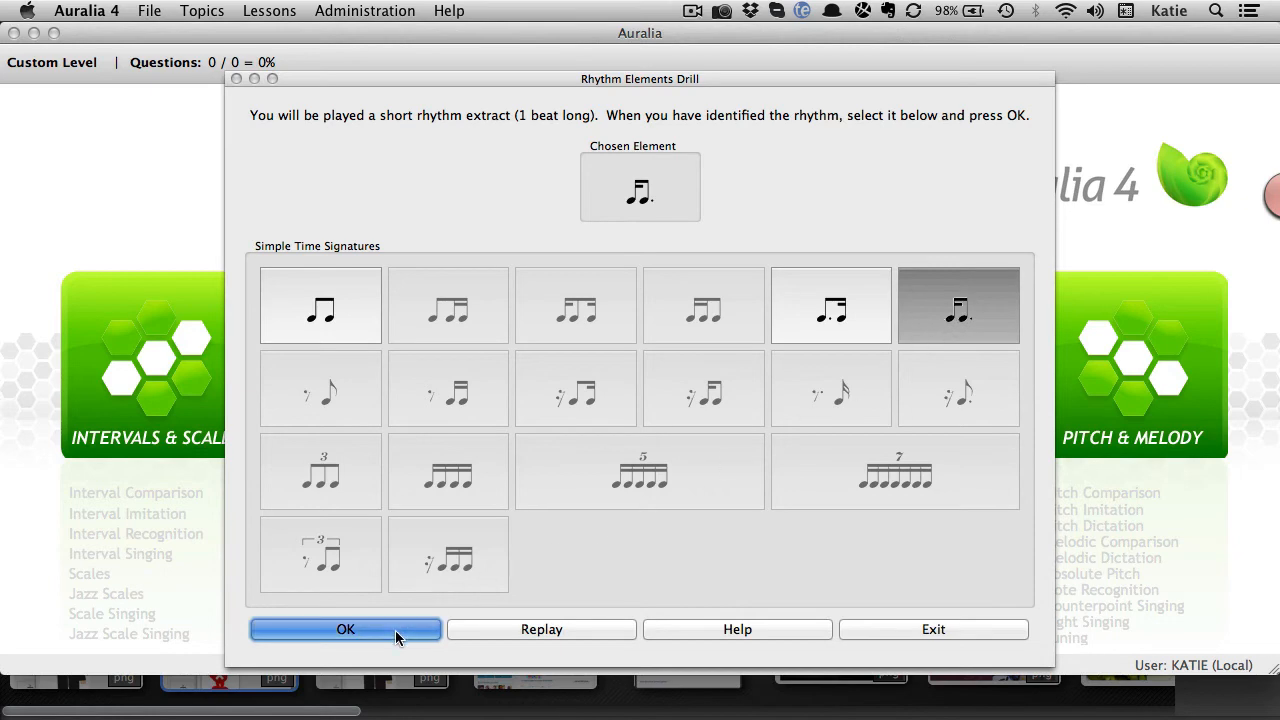
pyautogui.click(345, 629)
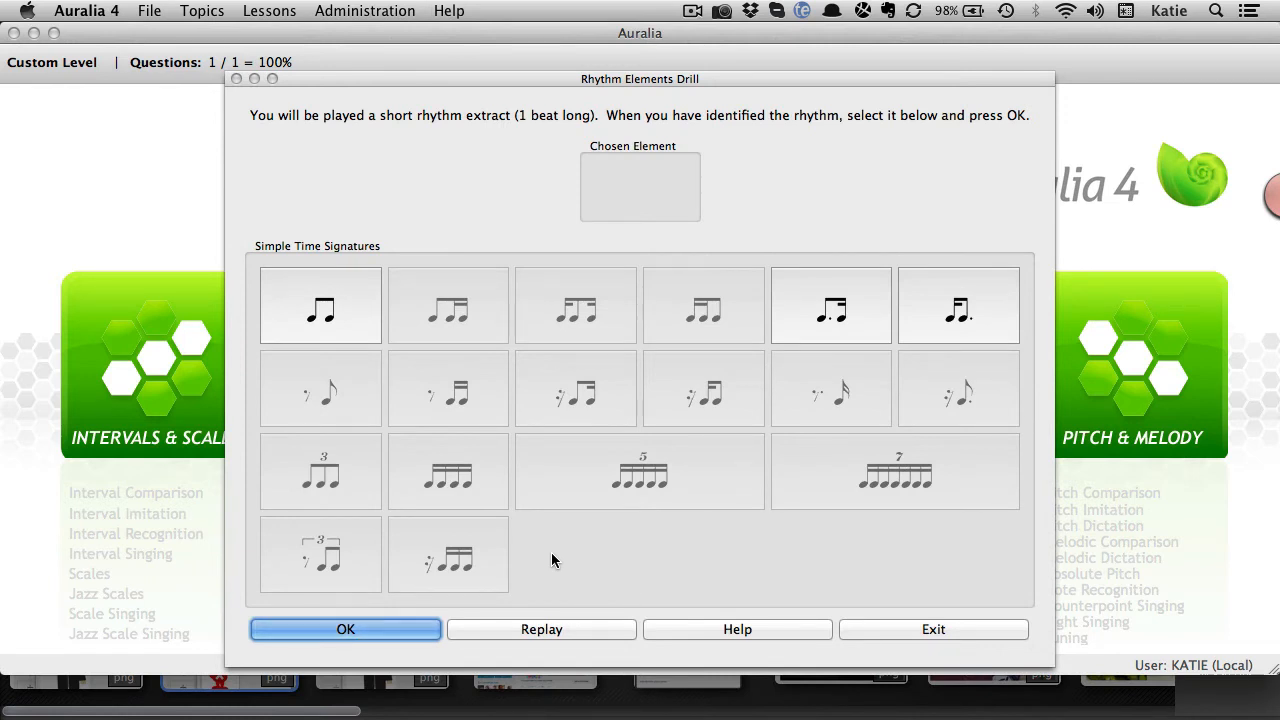
pyautogui.moveTo(559, 560)
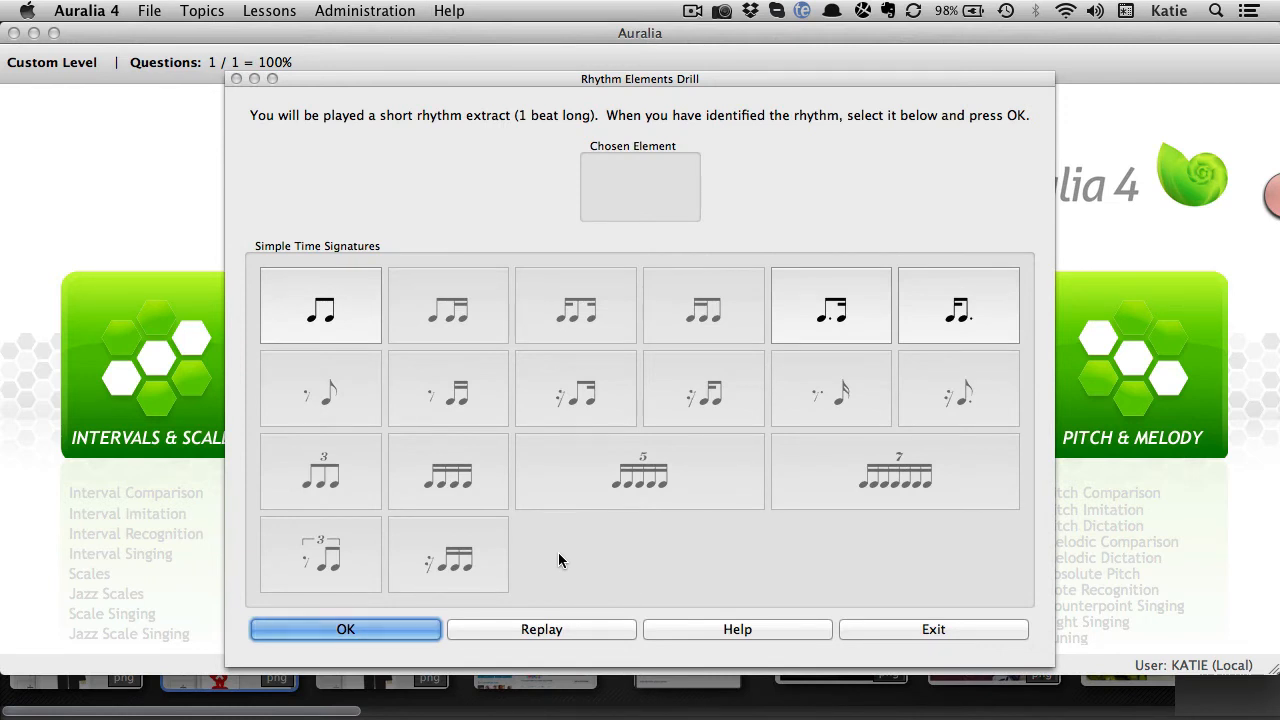
pyautogui.click(831, 306)
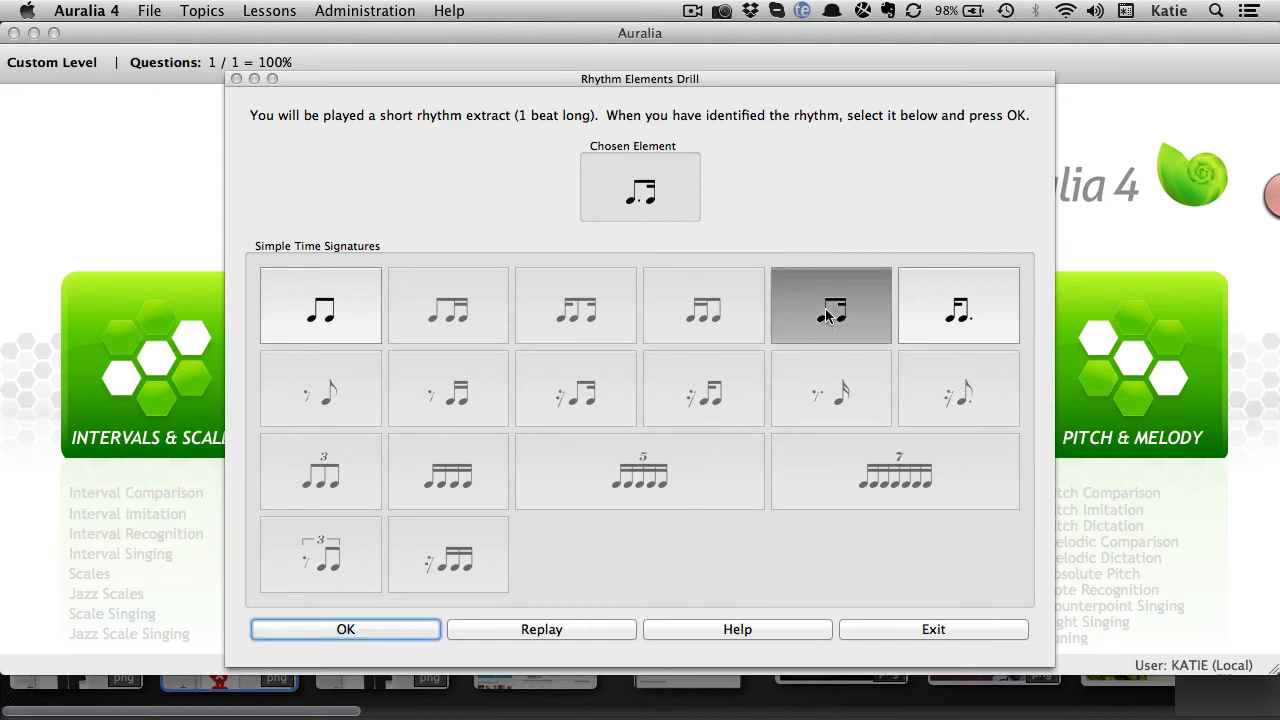
pyautogui.click(345, 629)
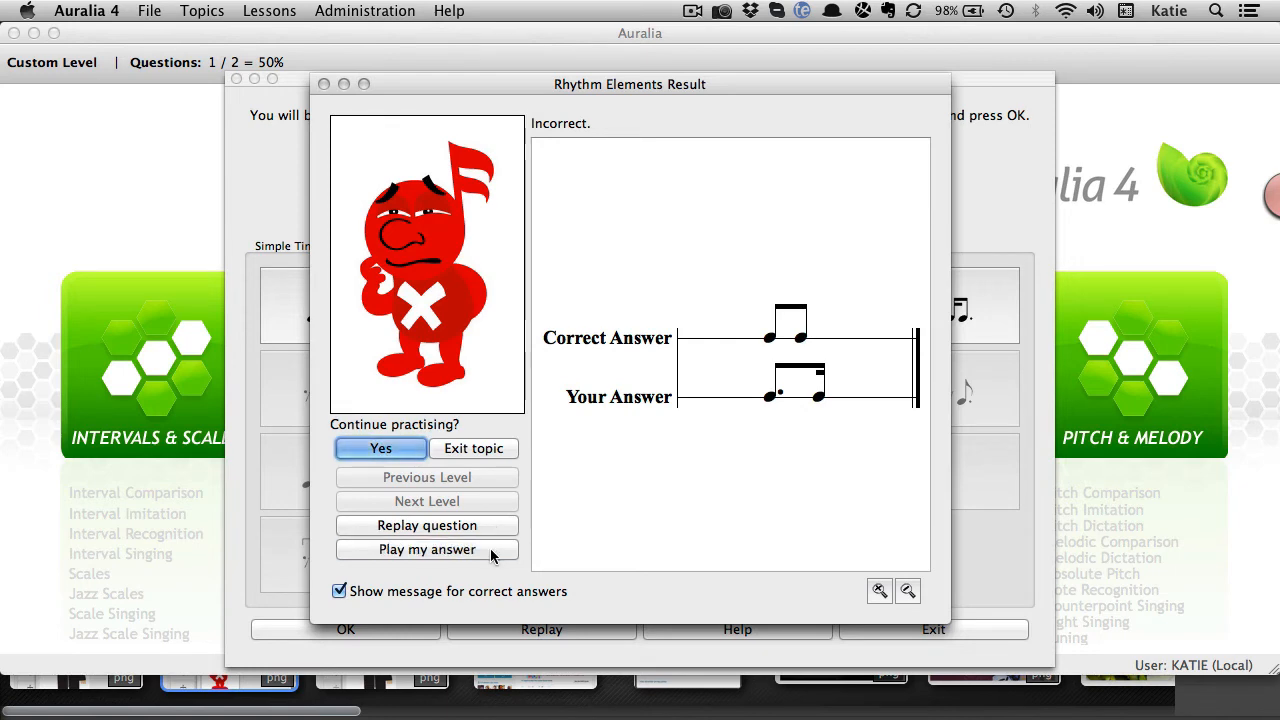
# - Play back the wrong answer, exit the drill past The Professor, and open Interval Recognition lessons
pyautogui.click(426, 549)
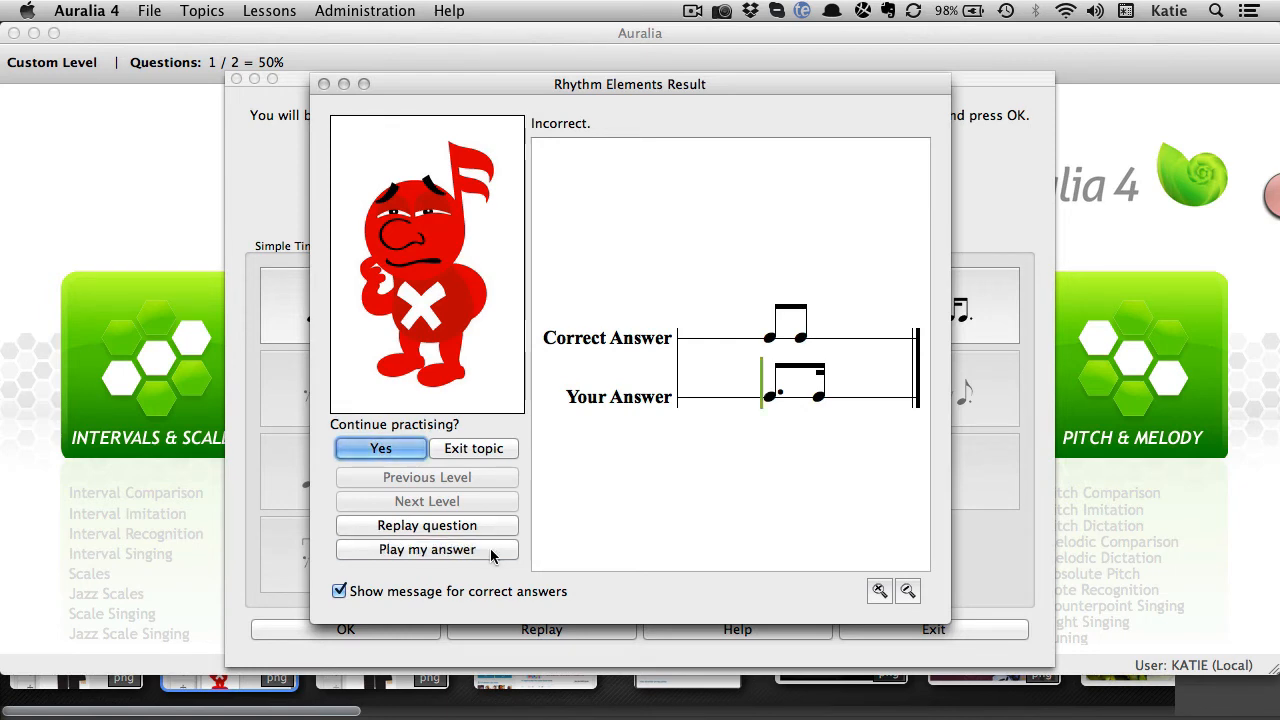
pyautogui.click(380, 448)
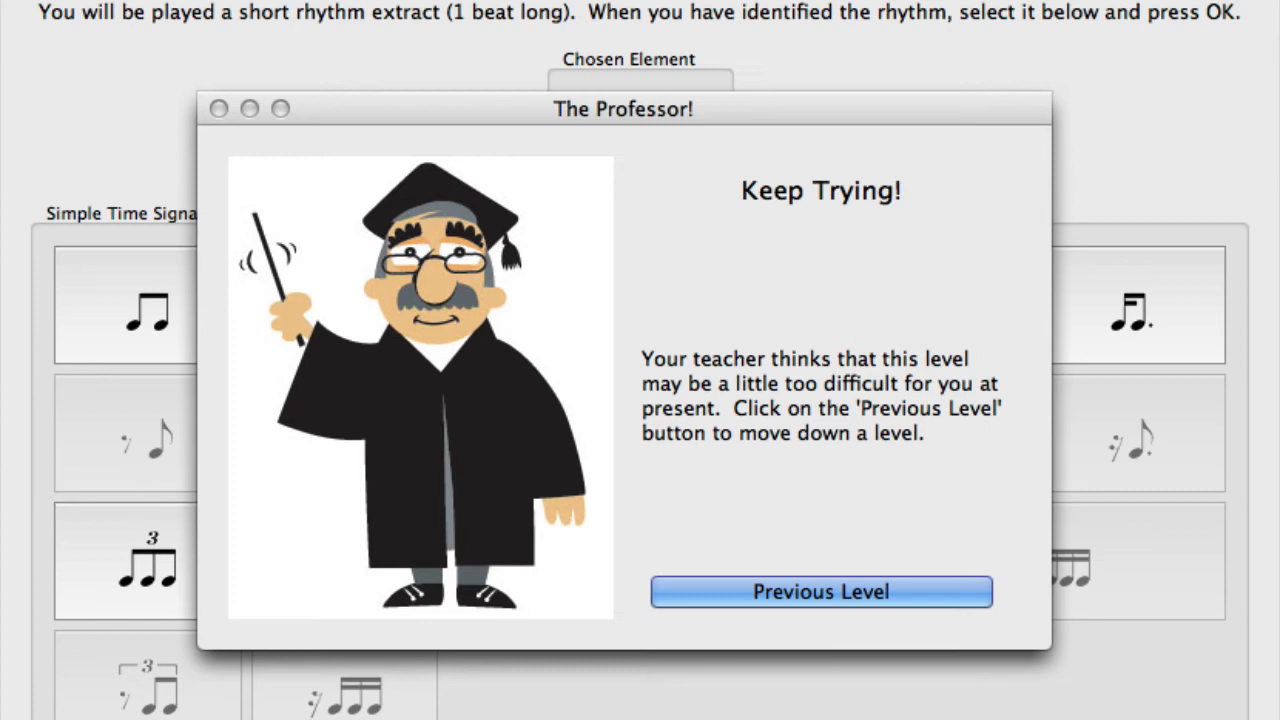
pyautogui.click(820, 591)
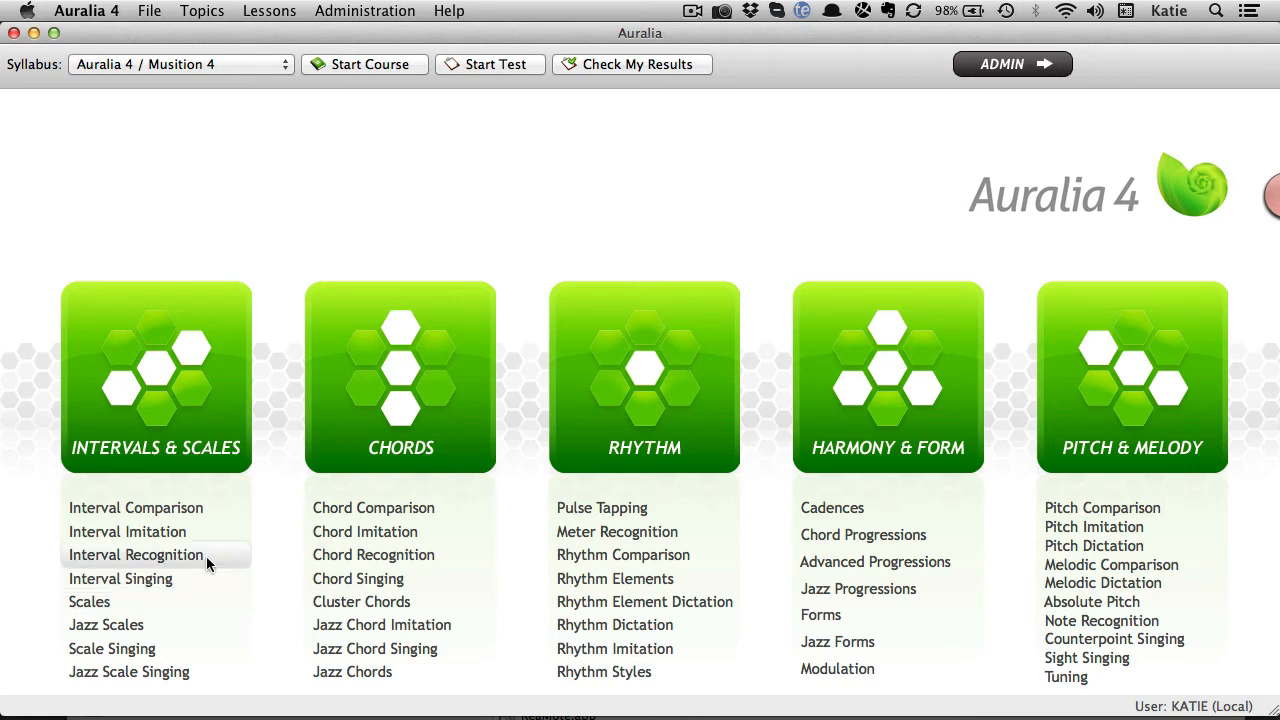
pyautogui.click(135, 555)
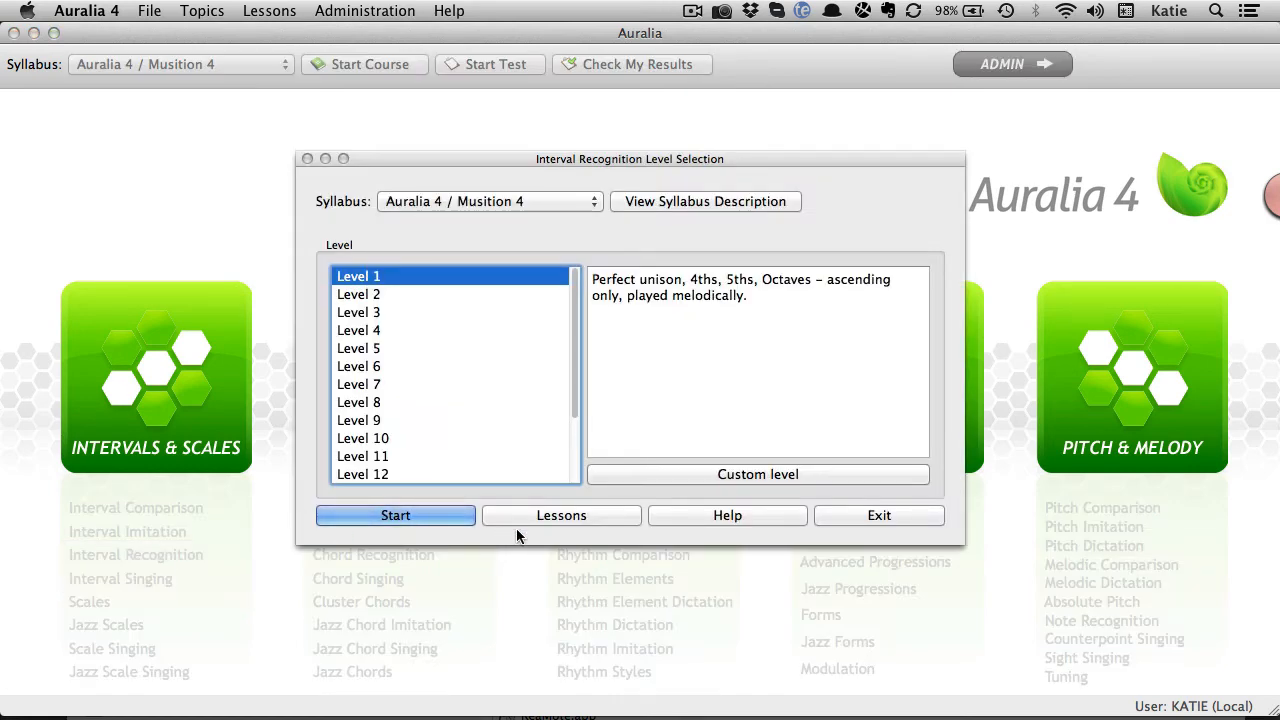
pyautogui.click(561, 515)
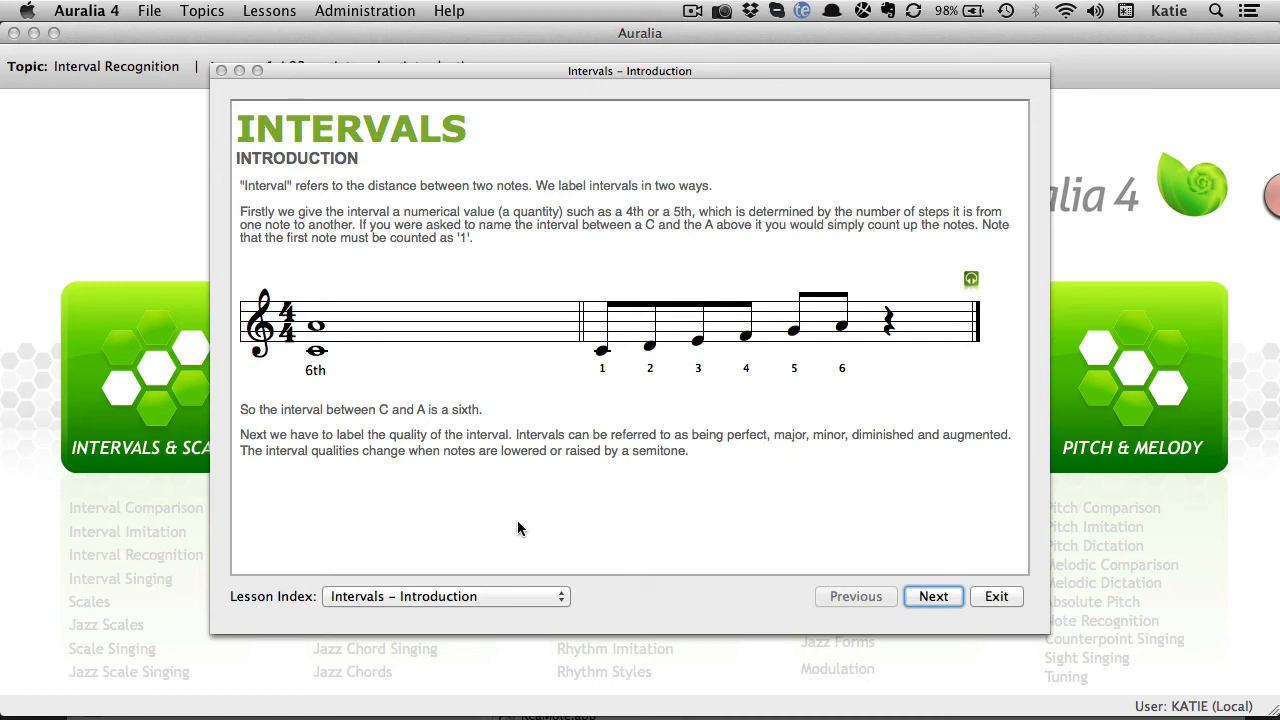
# - Pick 'Intervals – Singing & Identifying' from the Lesson Index and scroll to its song table
pyautogui.click(445, 596)
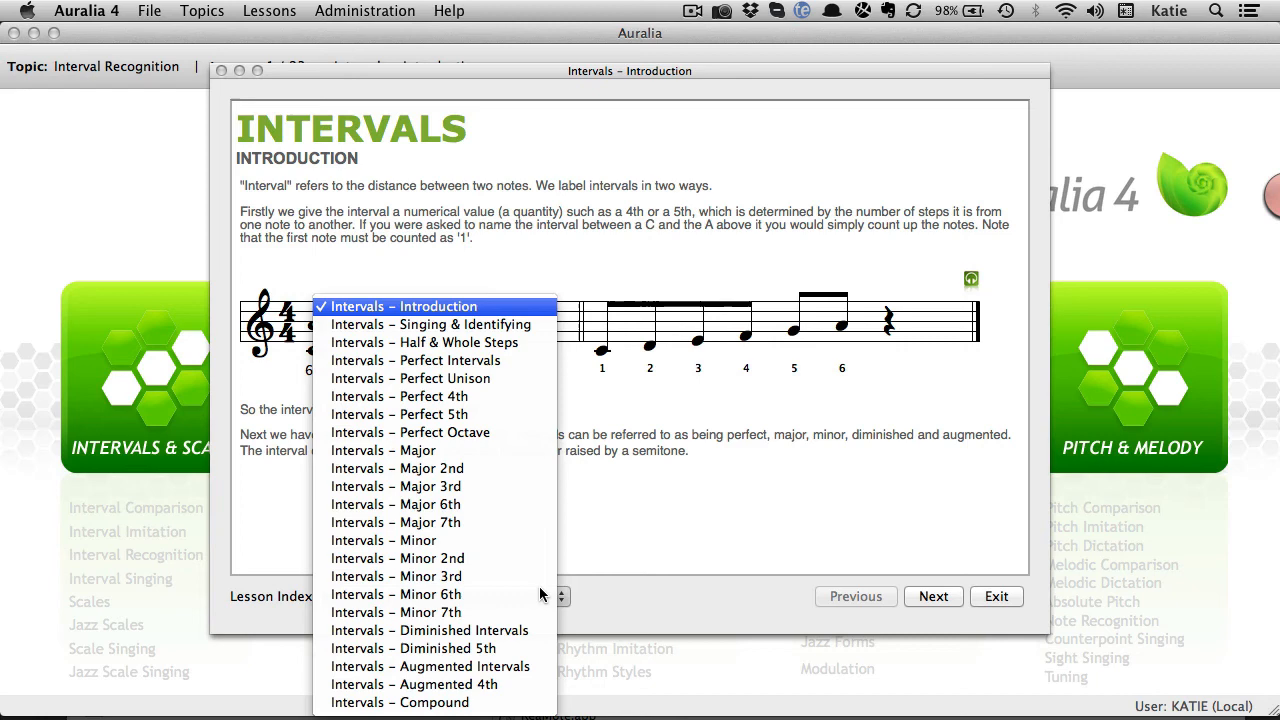
pyautogui.moveTo(518, 342)
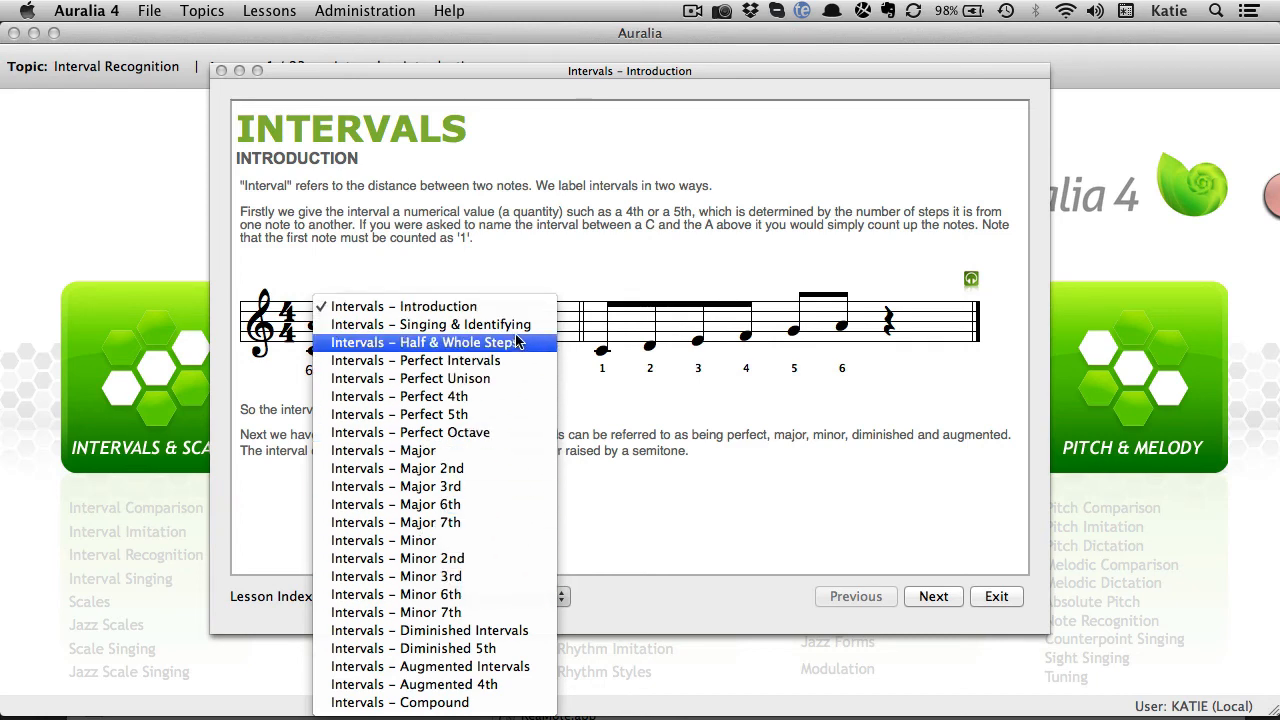
pyautogui.click(431, 324)
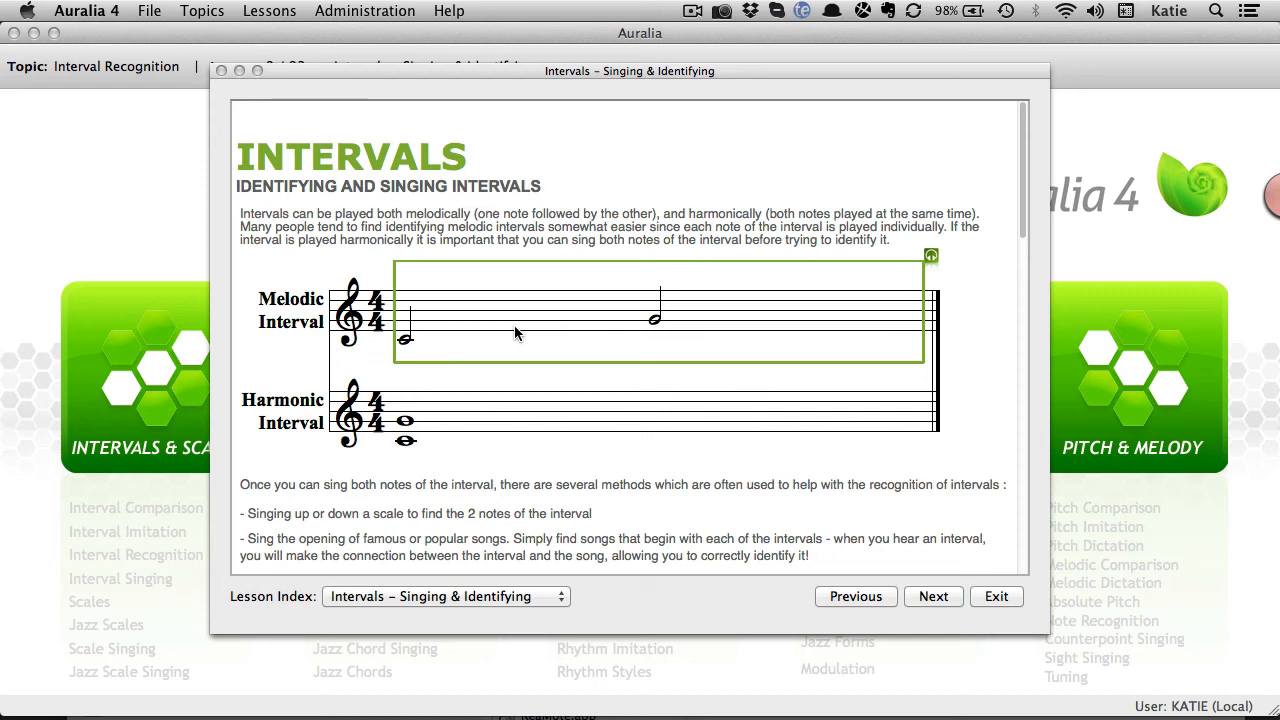
pyautogui.moveTo(513, 342)
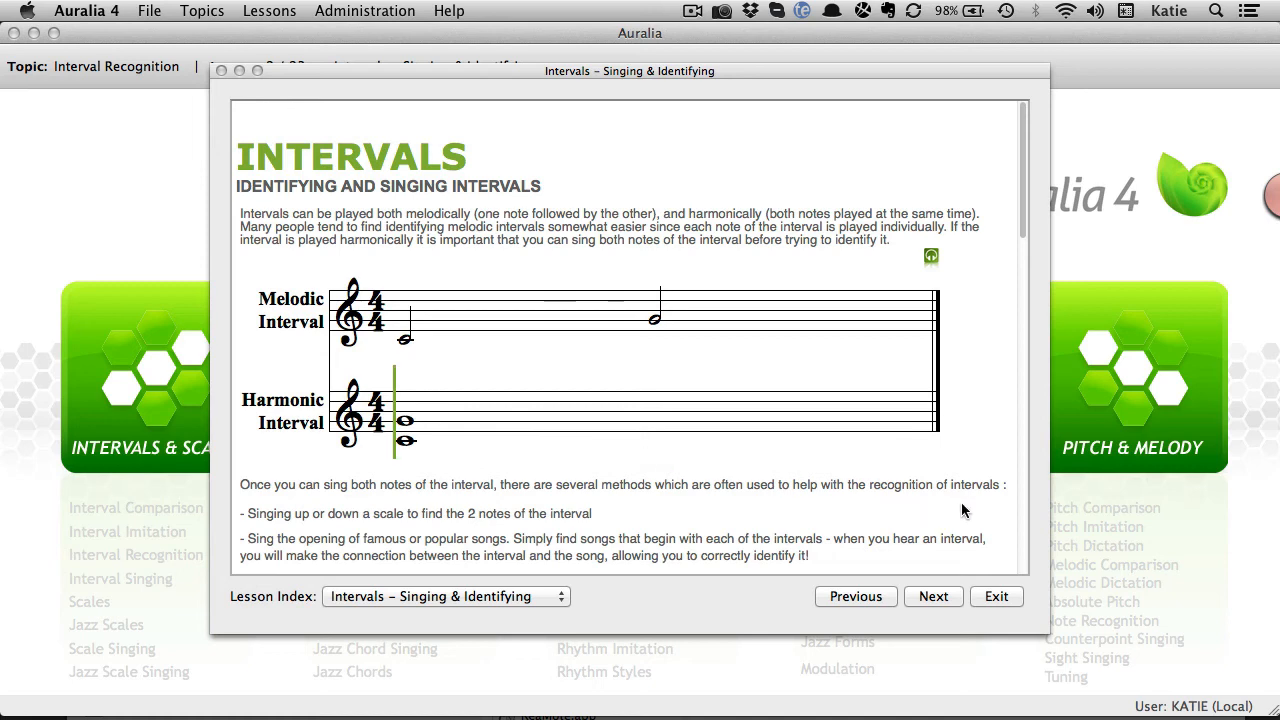
pyautogui.scroll(-3)
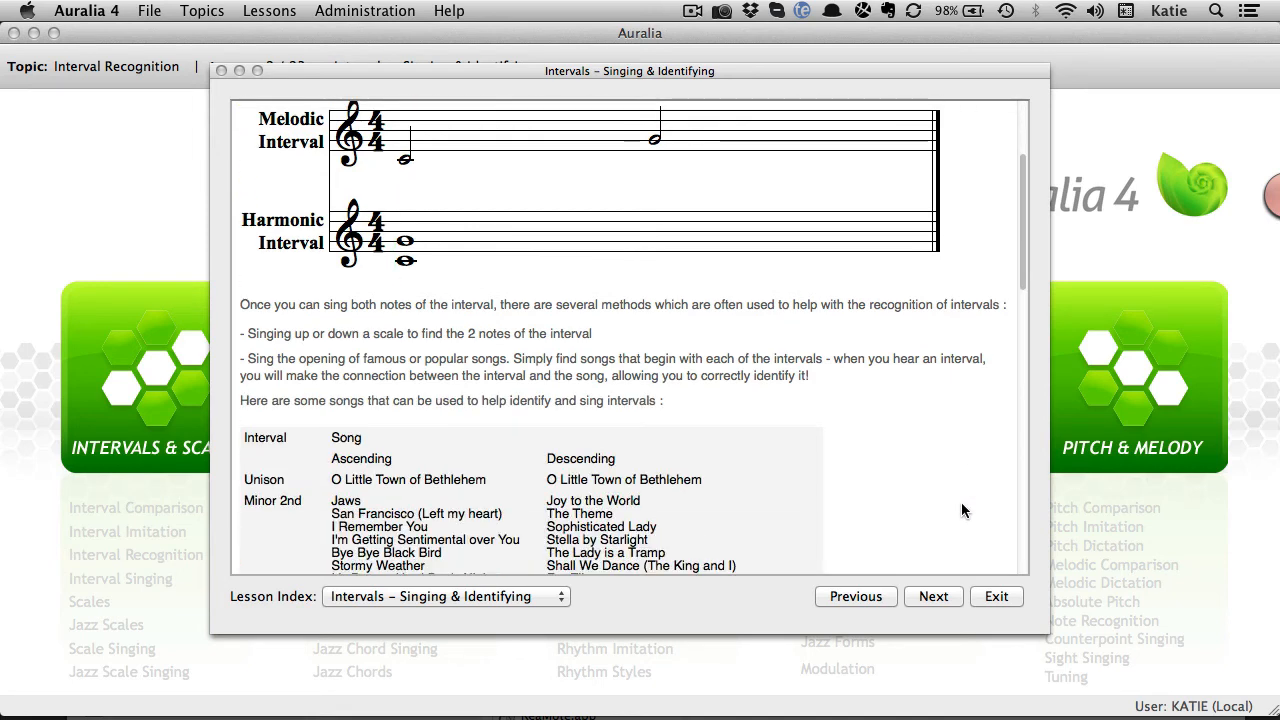
pyautogui.scroll(-3)
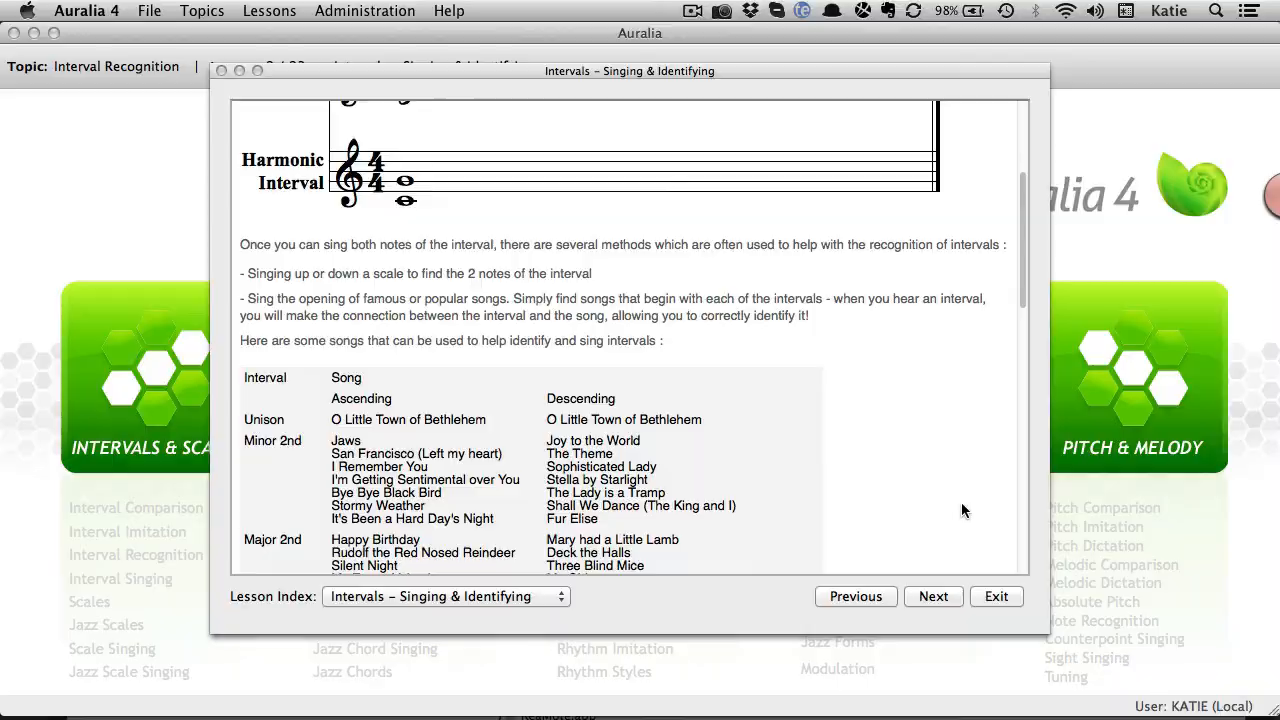